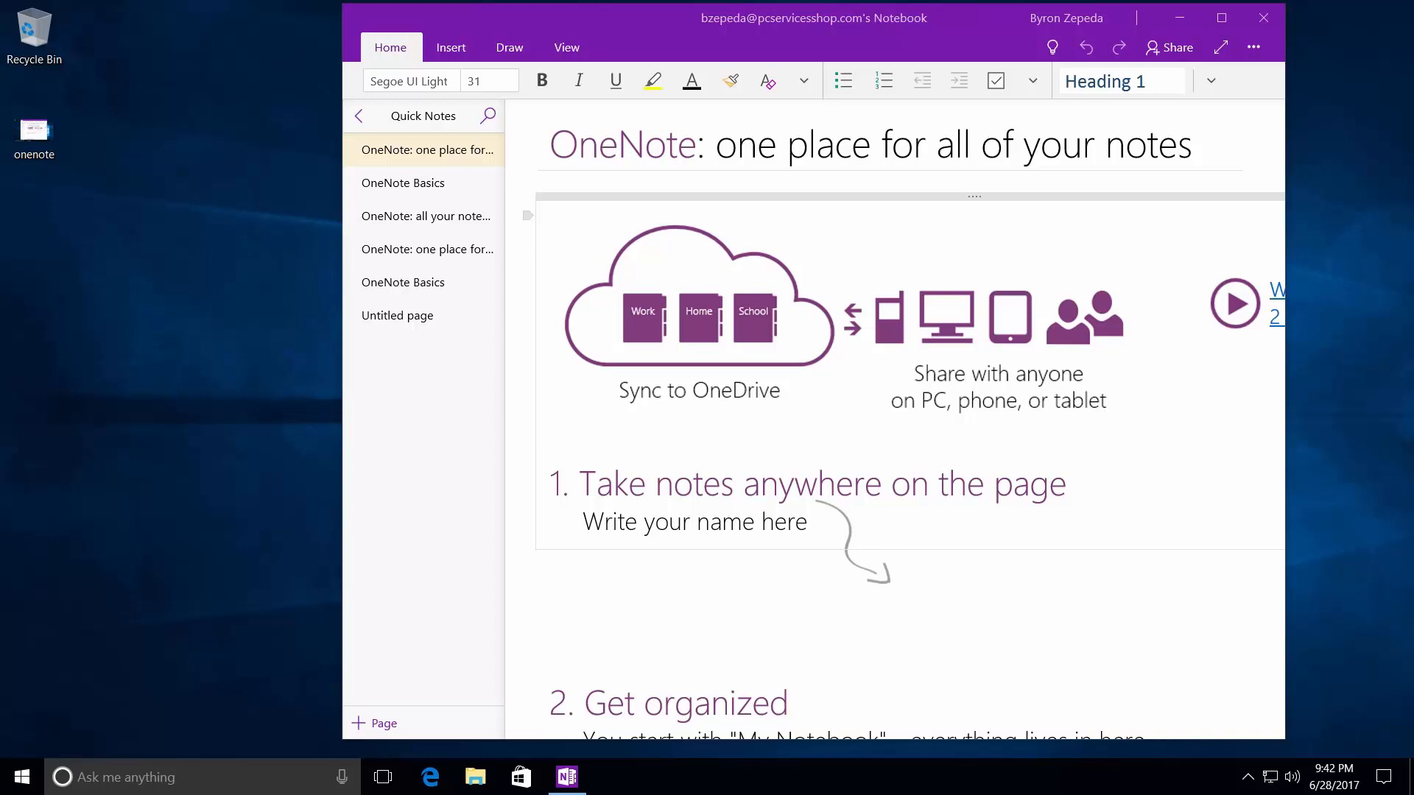
Close the OneNote window to return to the Windows desktop.
left_click(1261, 18)
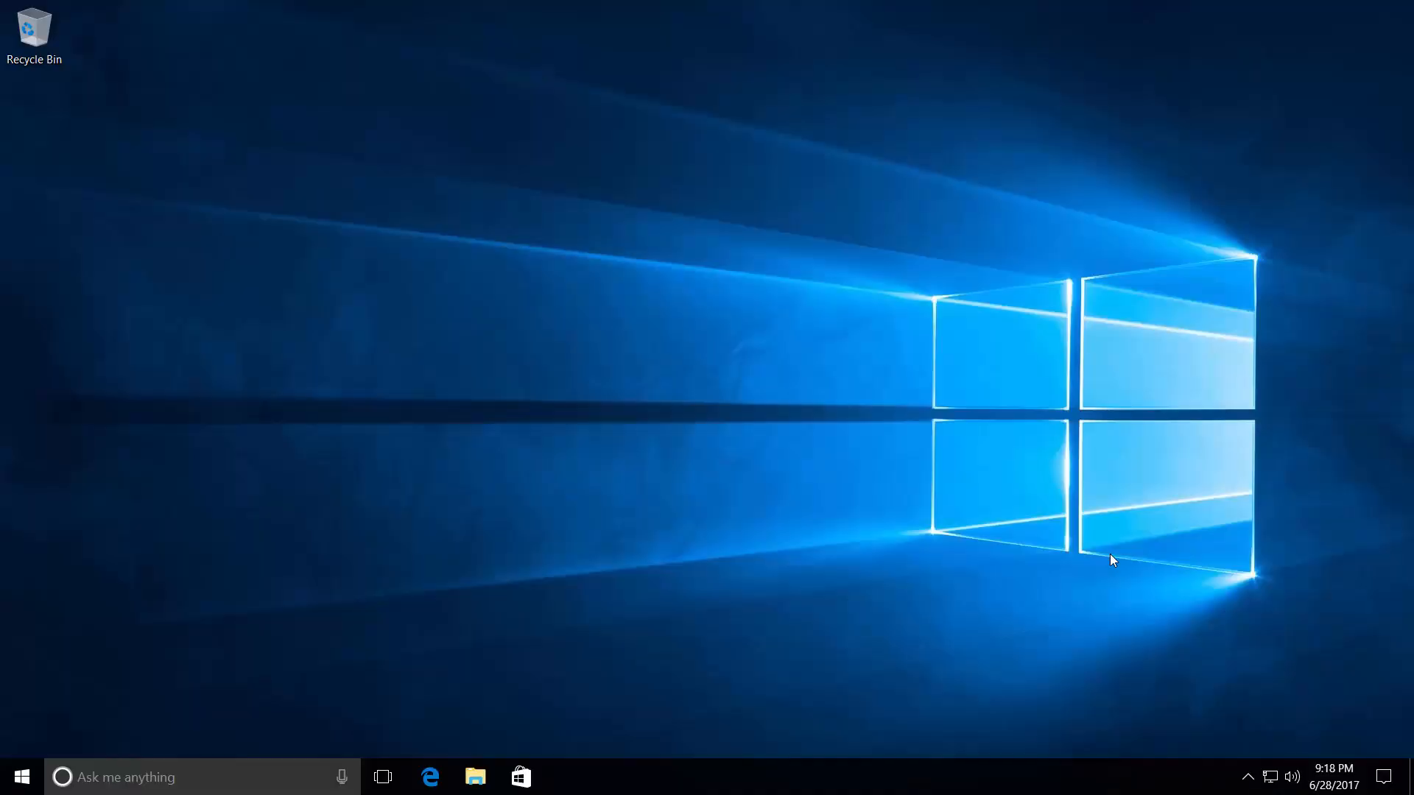
mouse_move(949, 502)
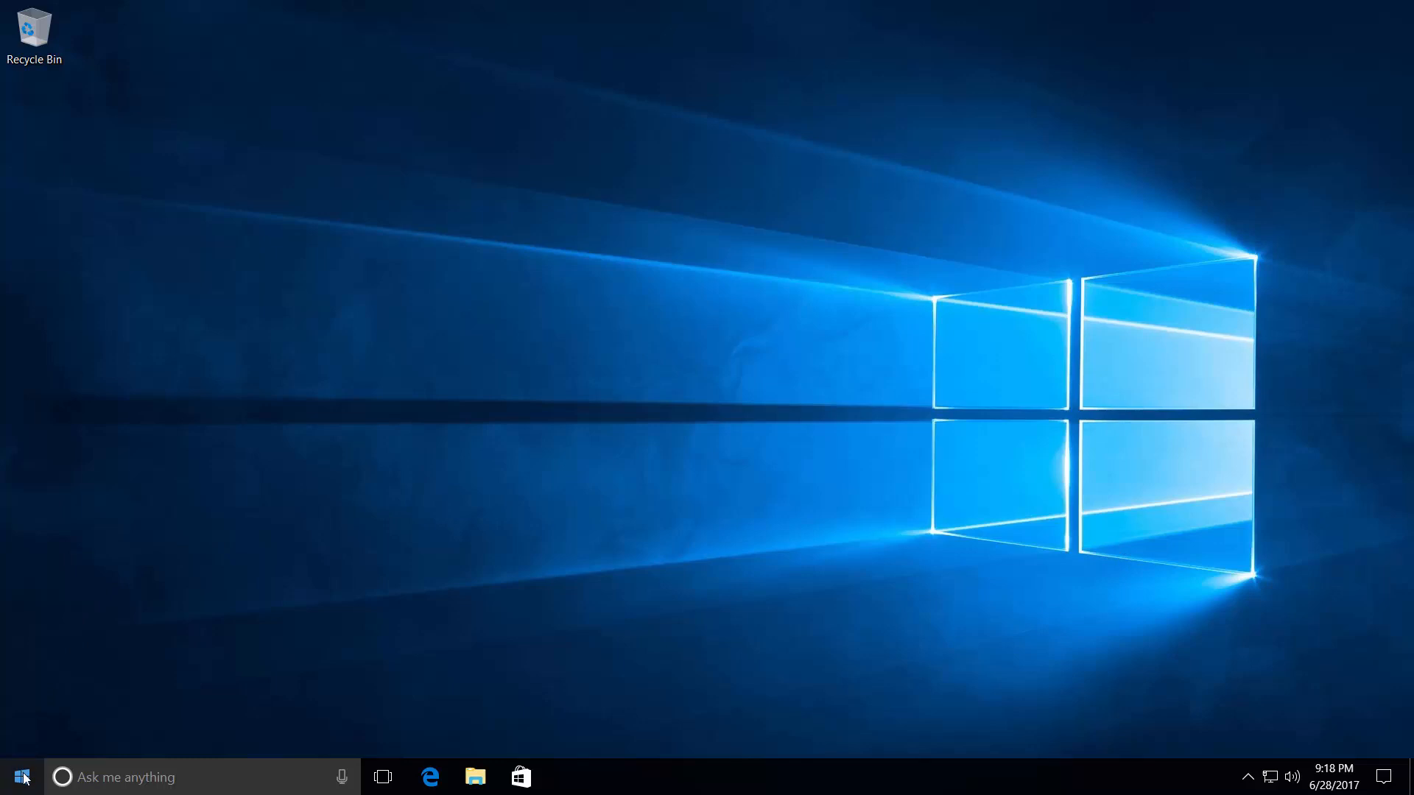
left_click(20, 776)
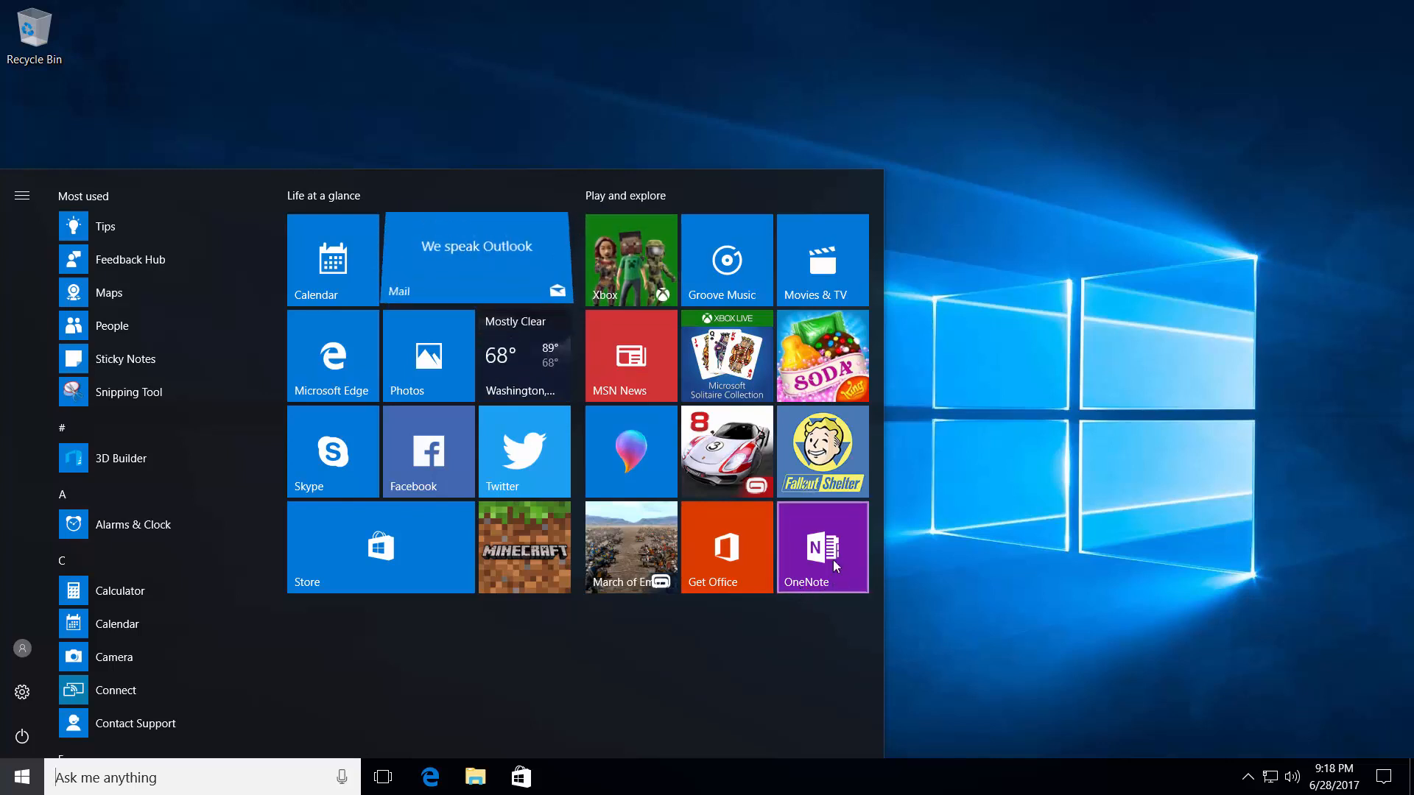
mouse_move(838, 547)
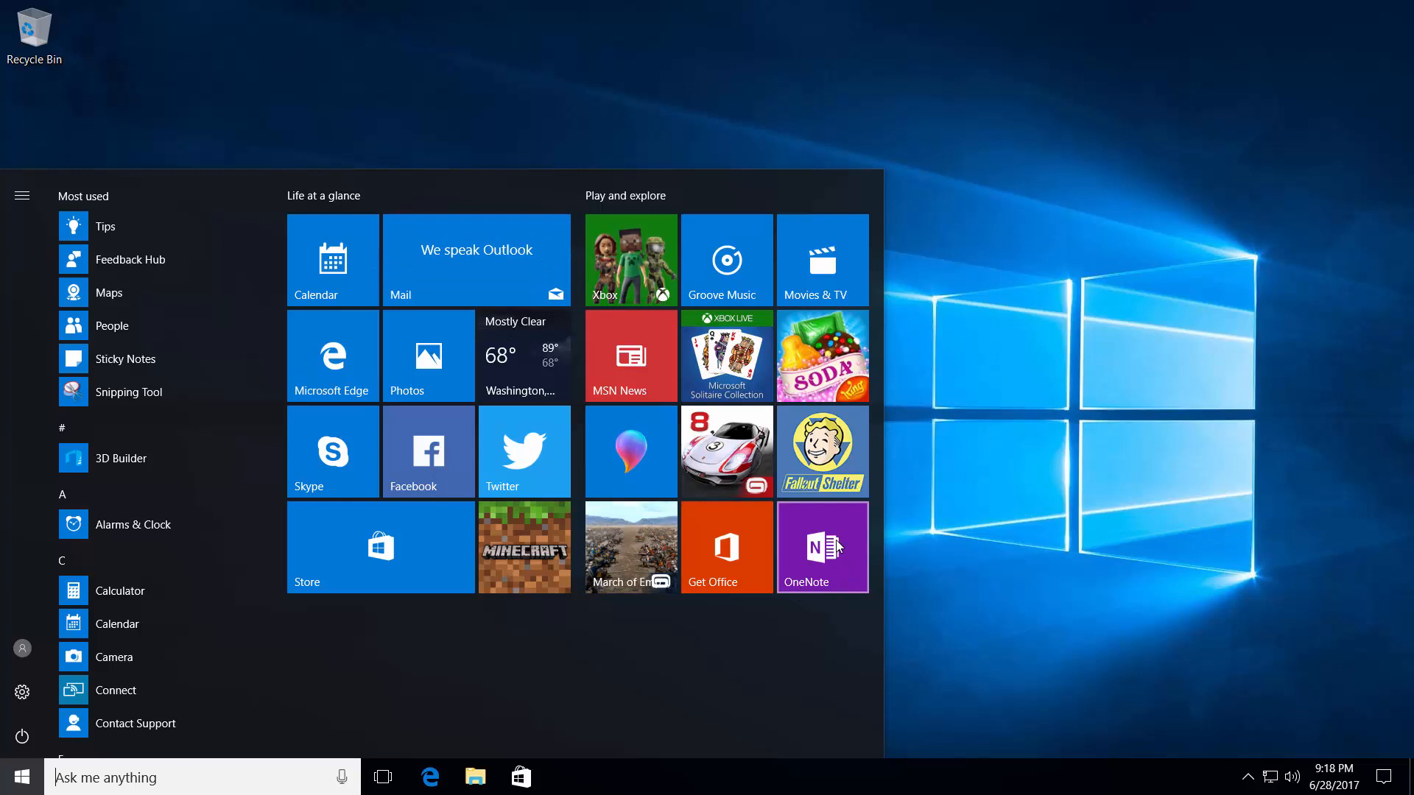
right_click(821, 547)
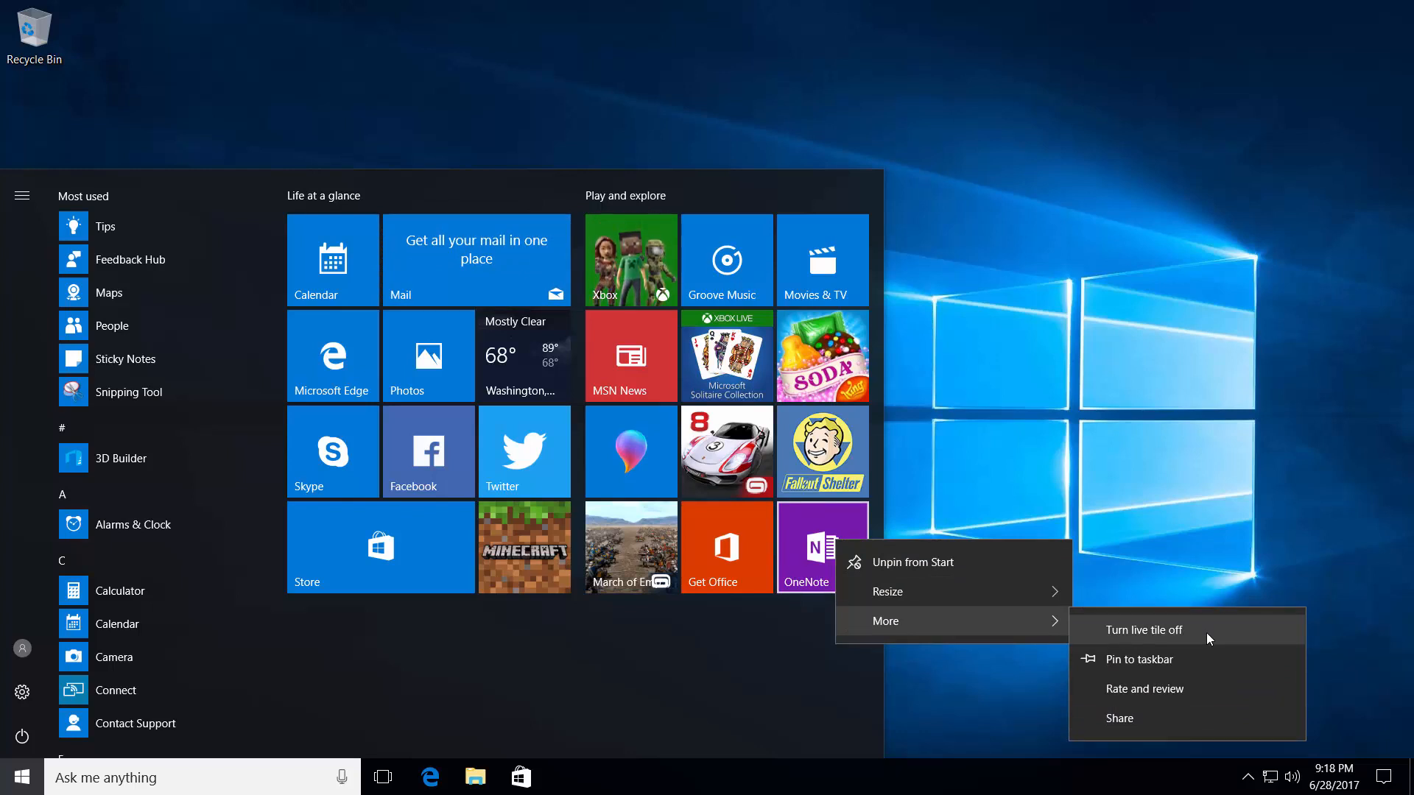
left_click(733, 692)
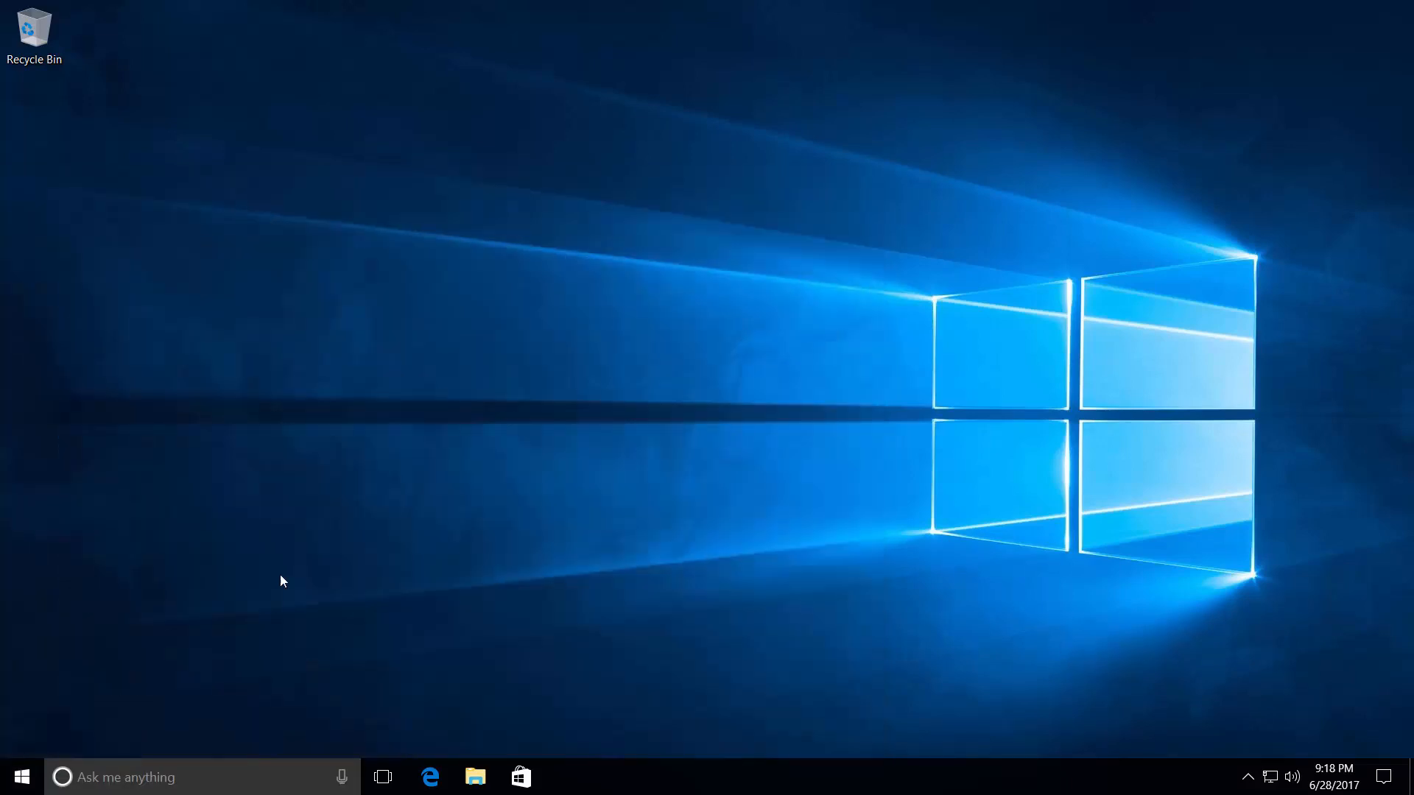
left_click(21, 776)
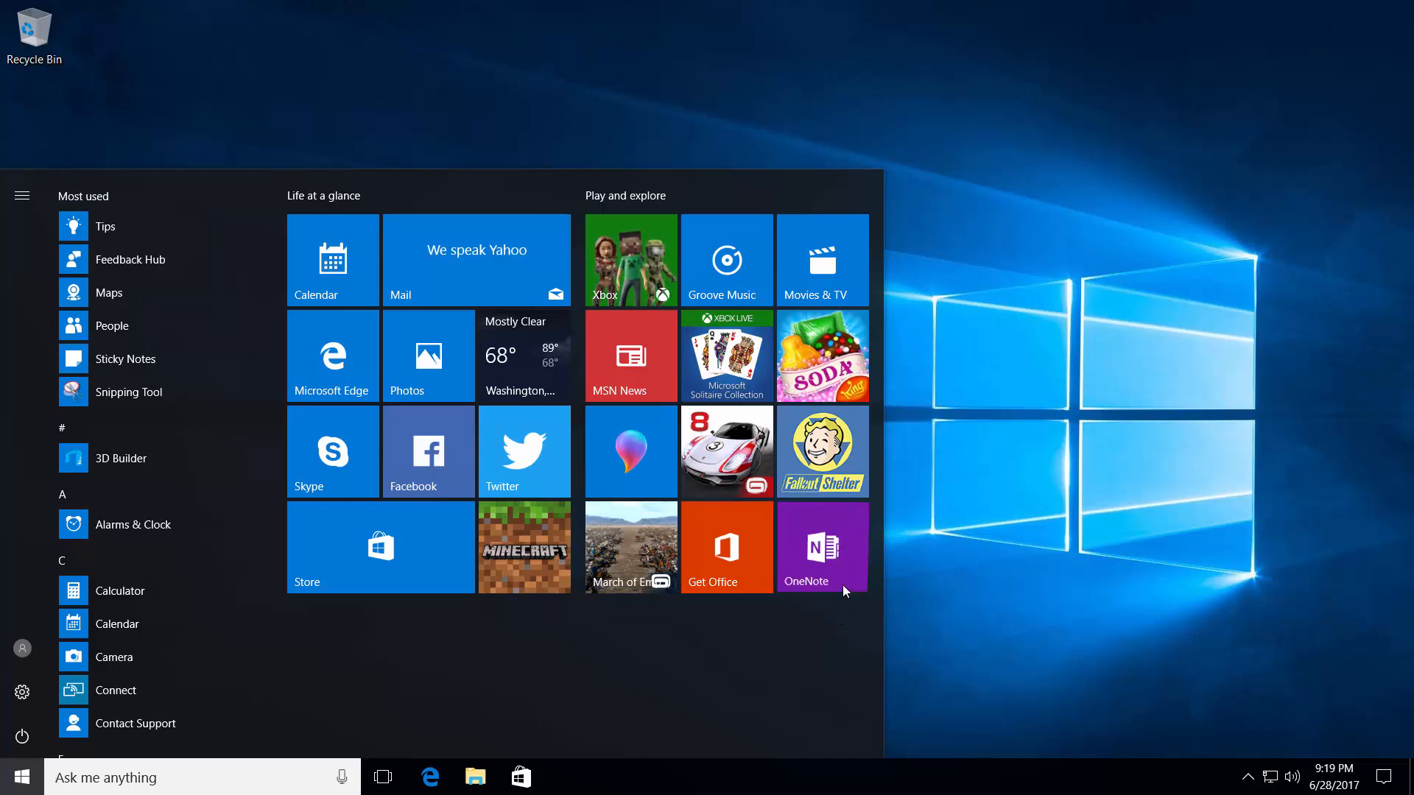
right_click(822, 547)
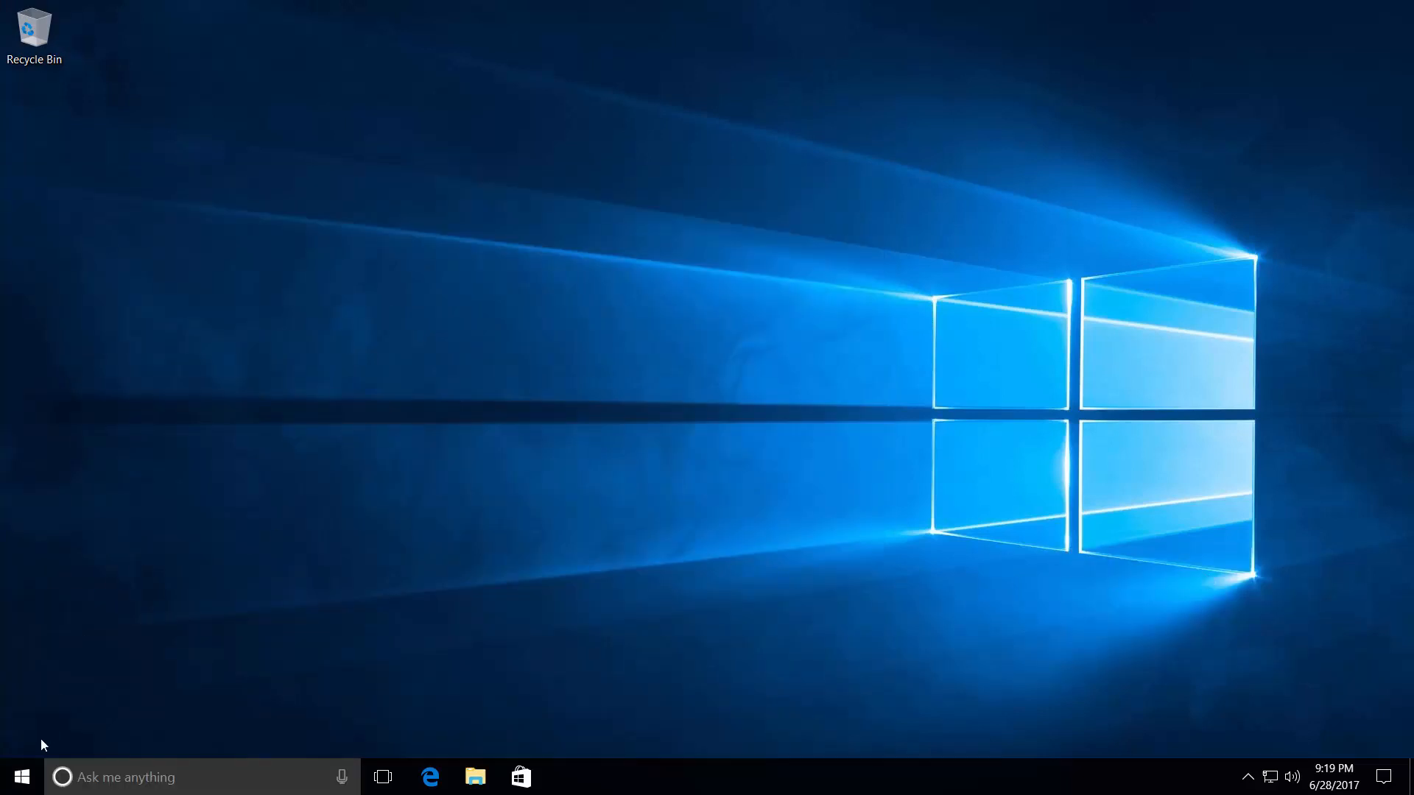
Find and launch OneNote from Start search, then choose a personal Microsoft account.
left_click(21, 776)
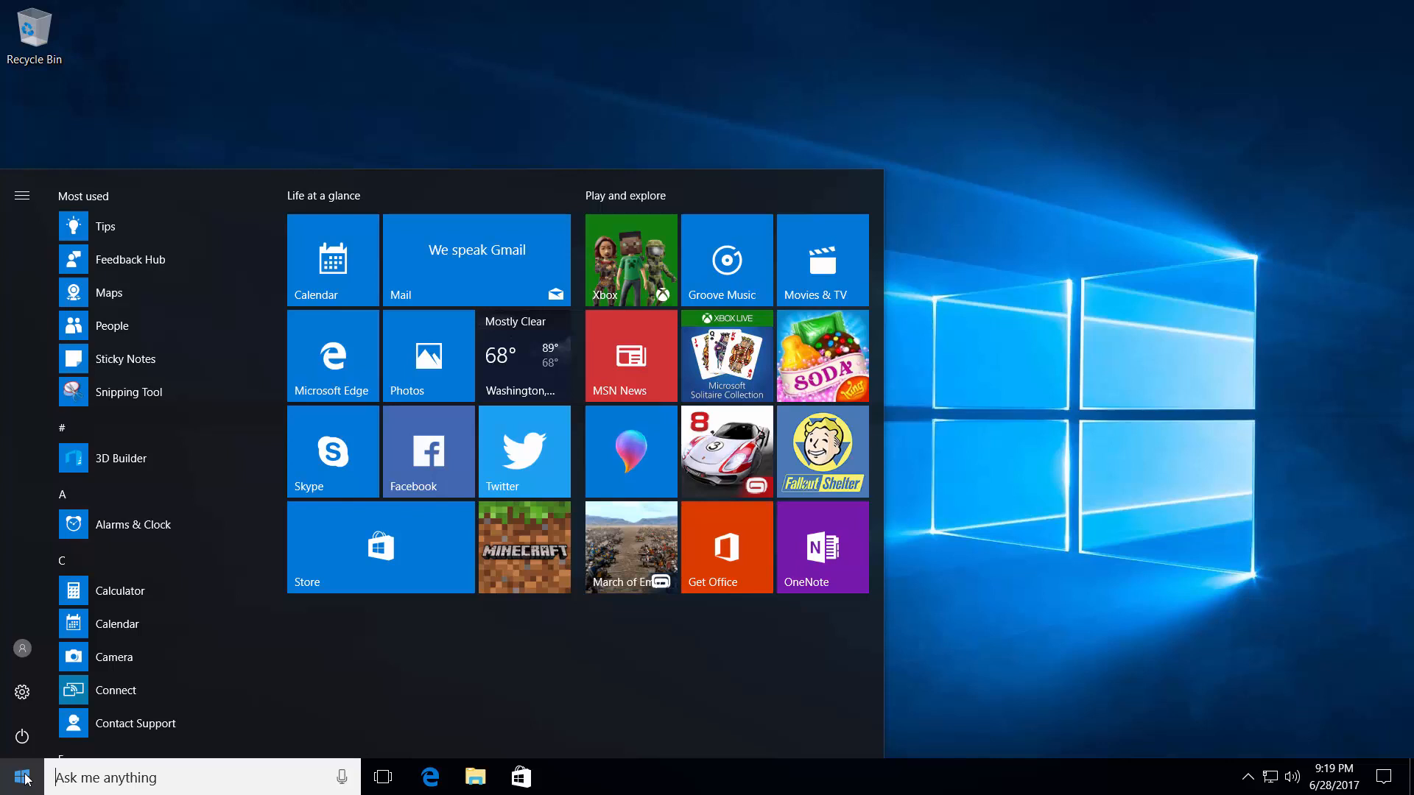
type("onen")
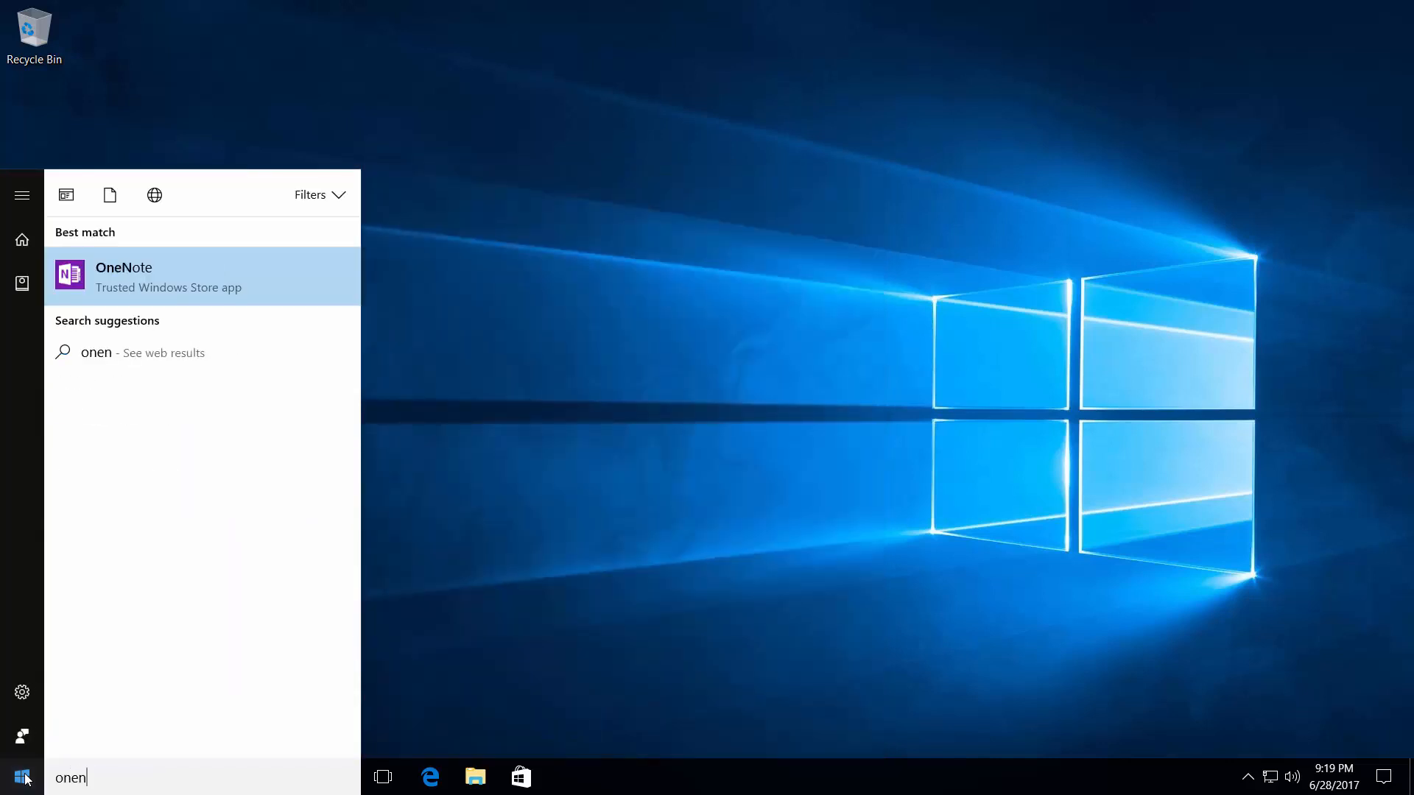
type("t")
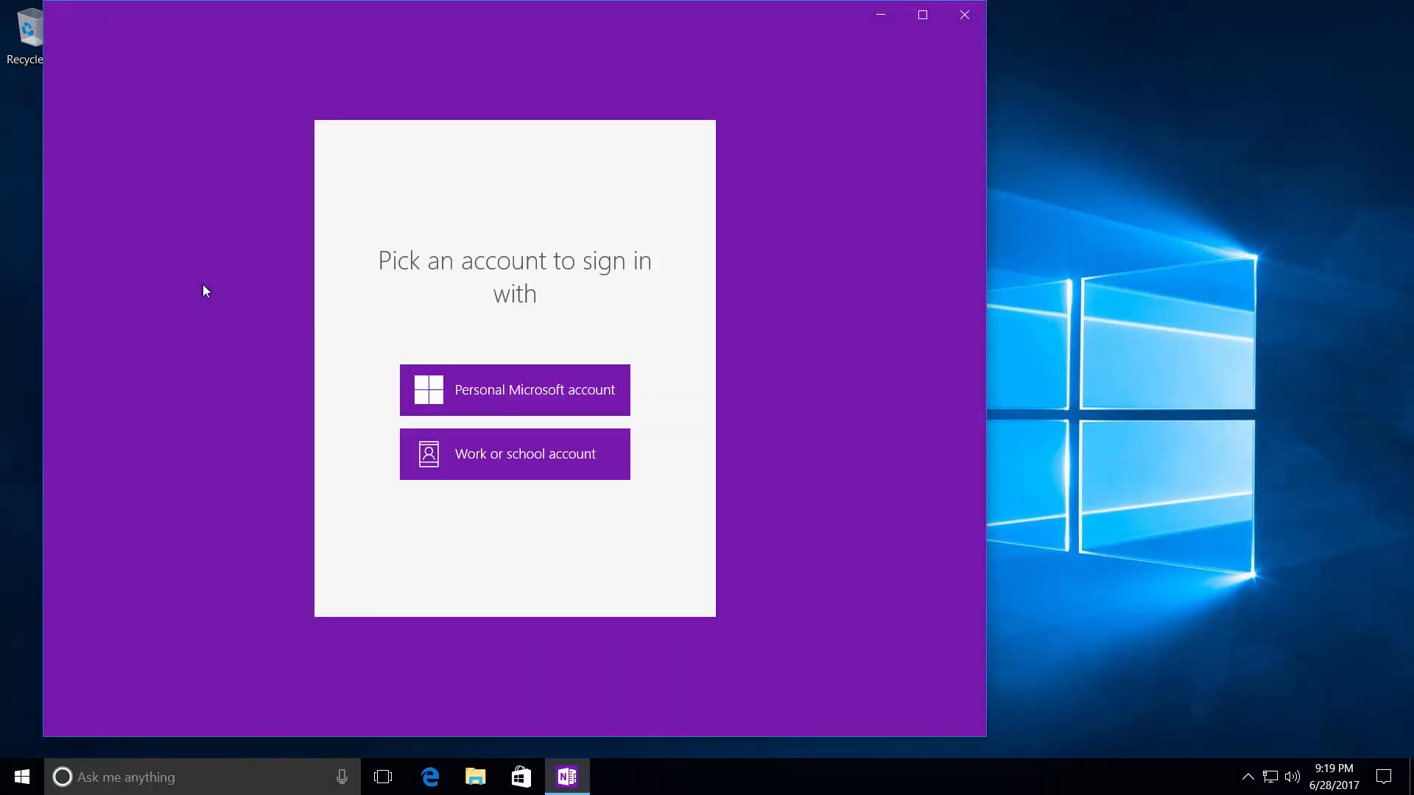
mouse_move(643, 346)
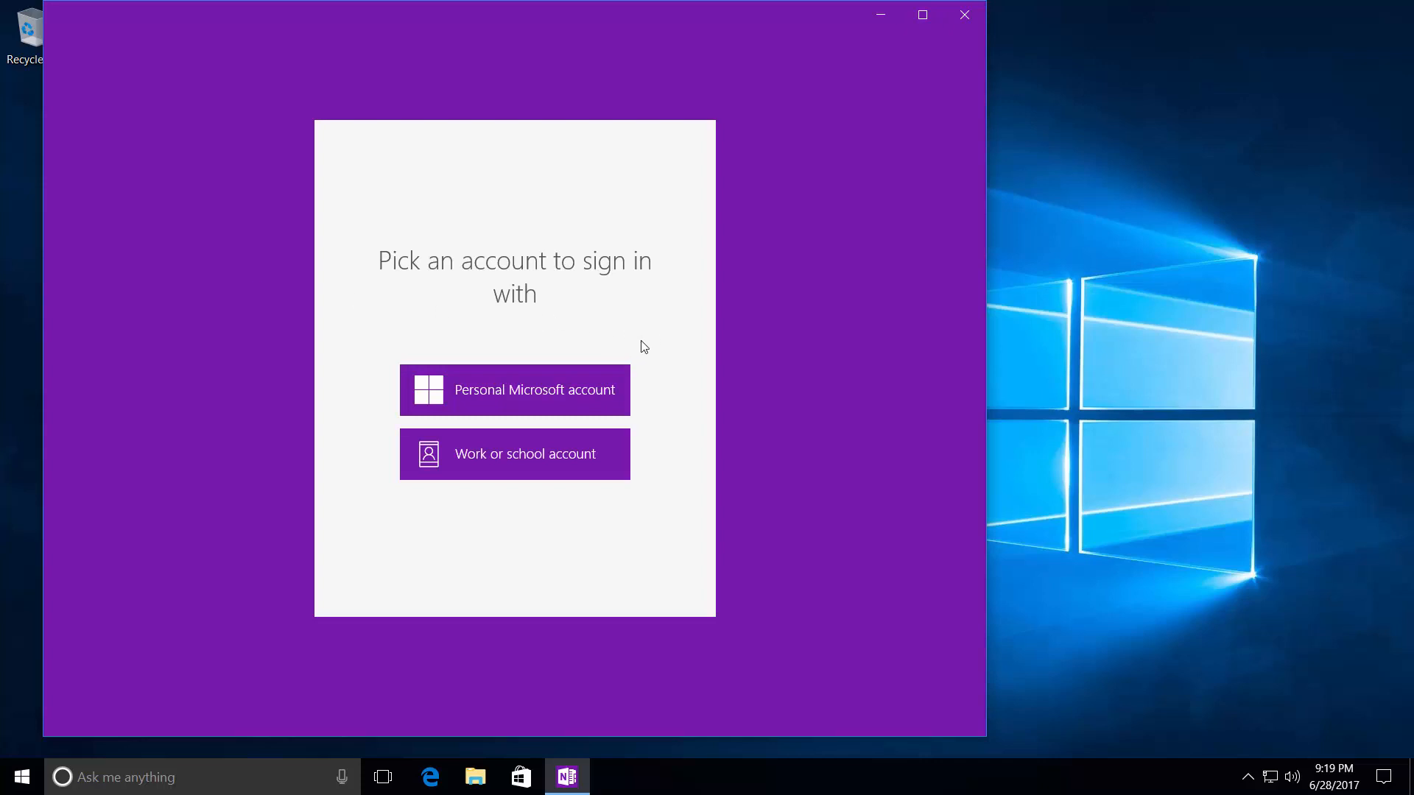
mouse_move(564, 378)
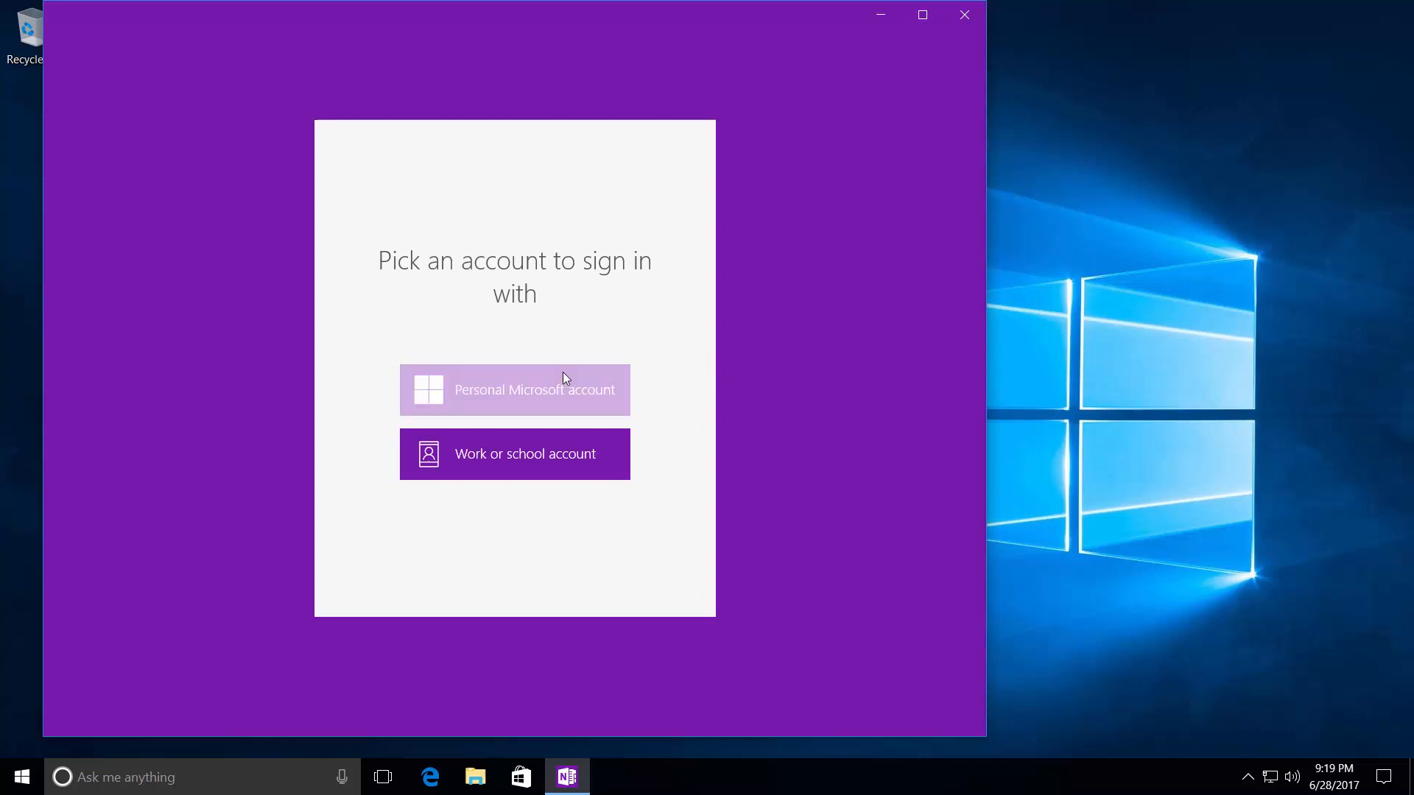
mouse_move(584, 471)
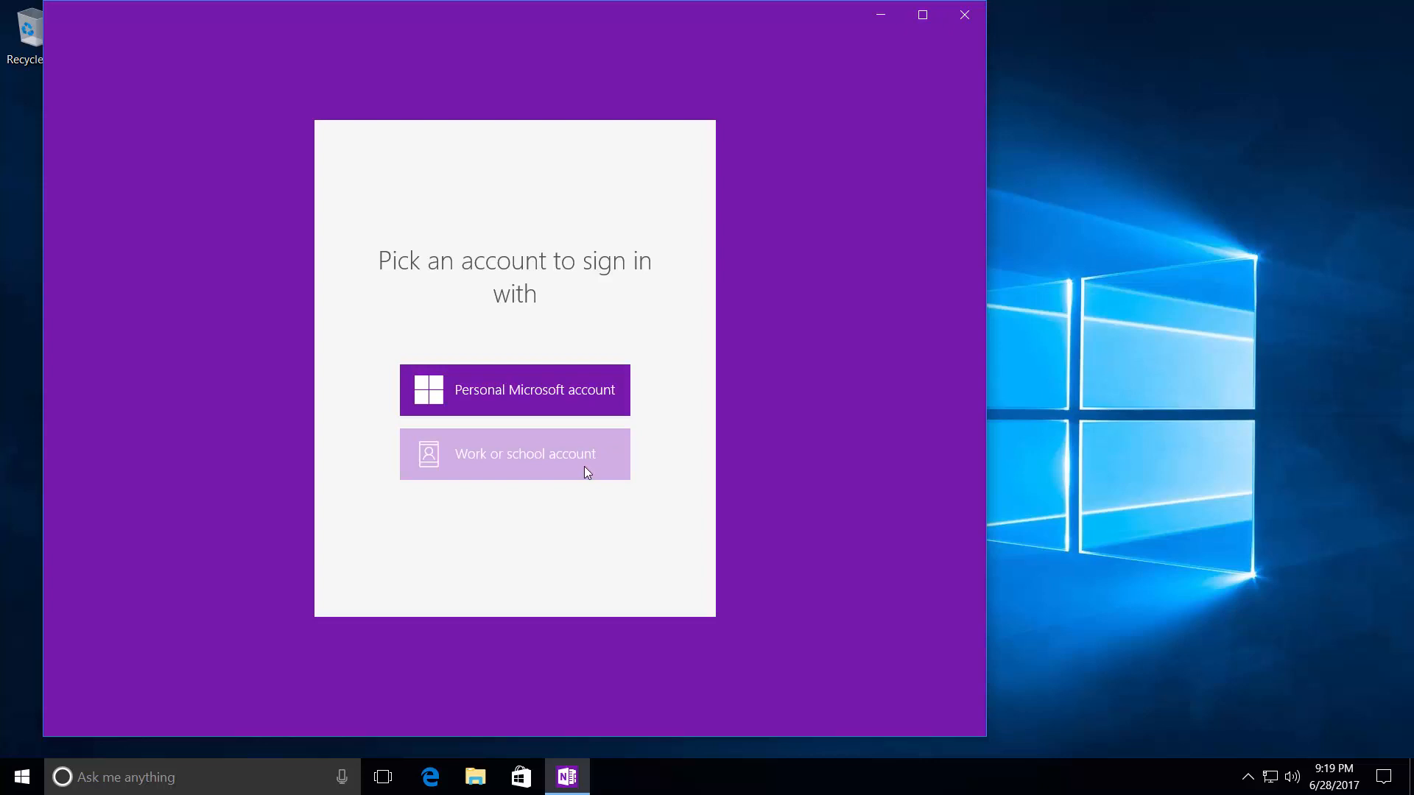
mouse_move(584, 494)
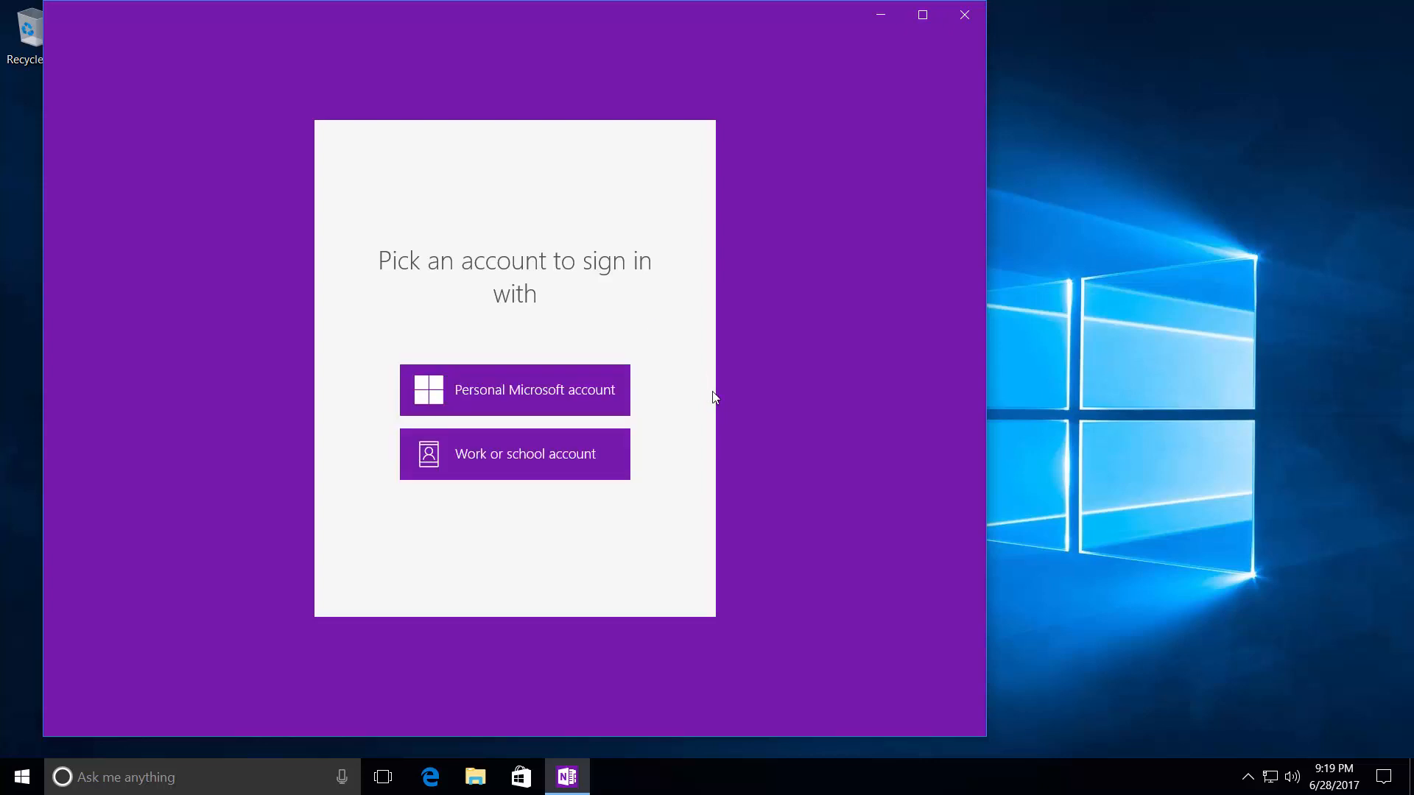
mouse_move(674, 375)
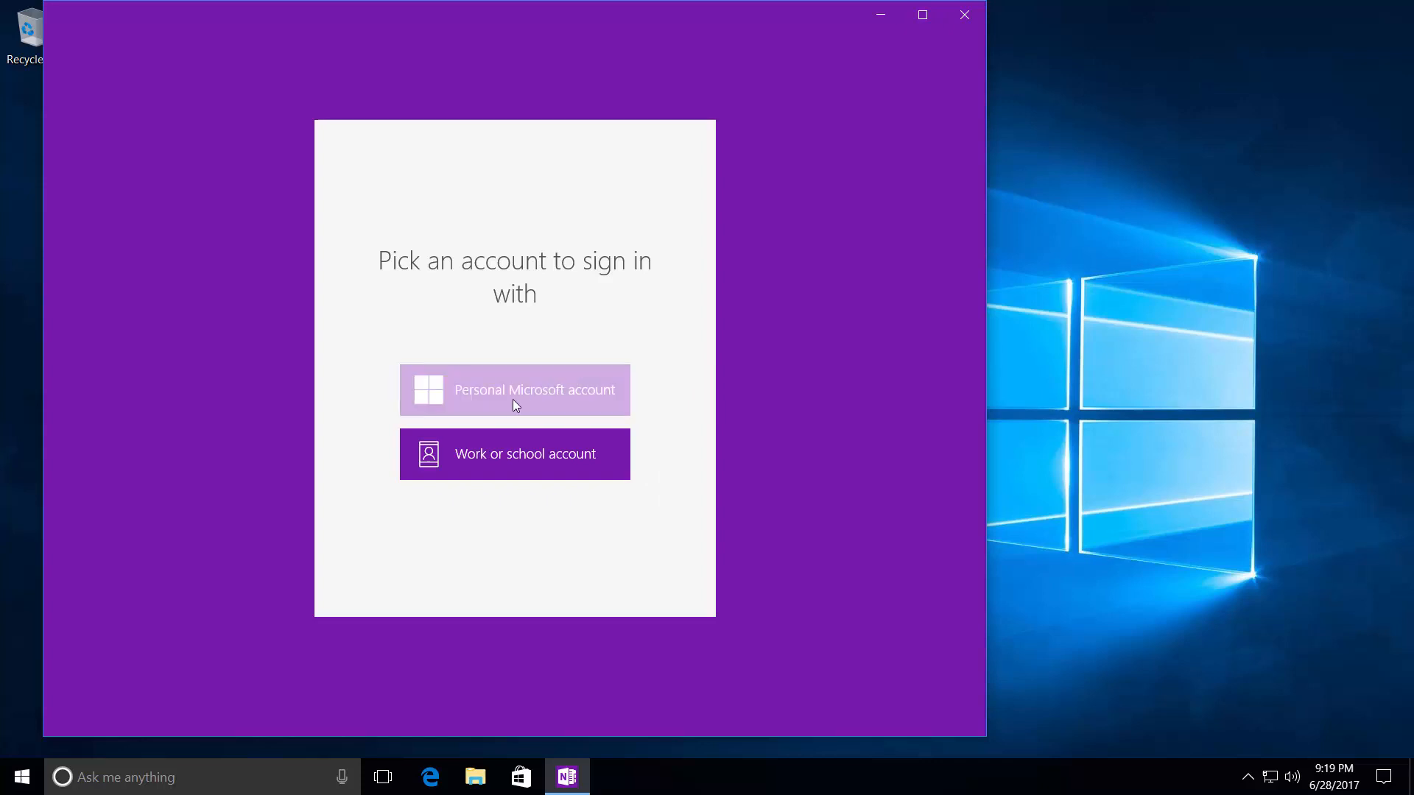
left_click(514, 390)
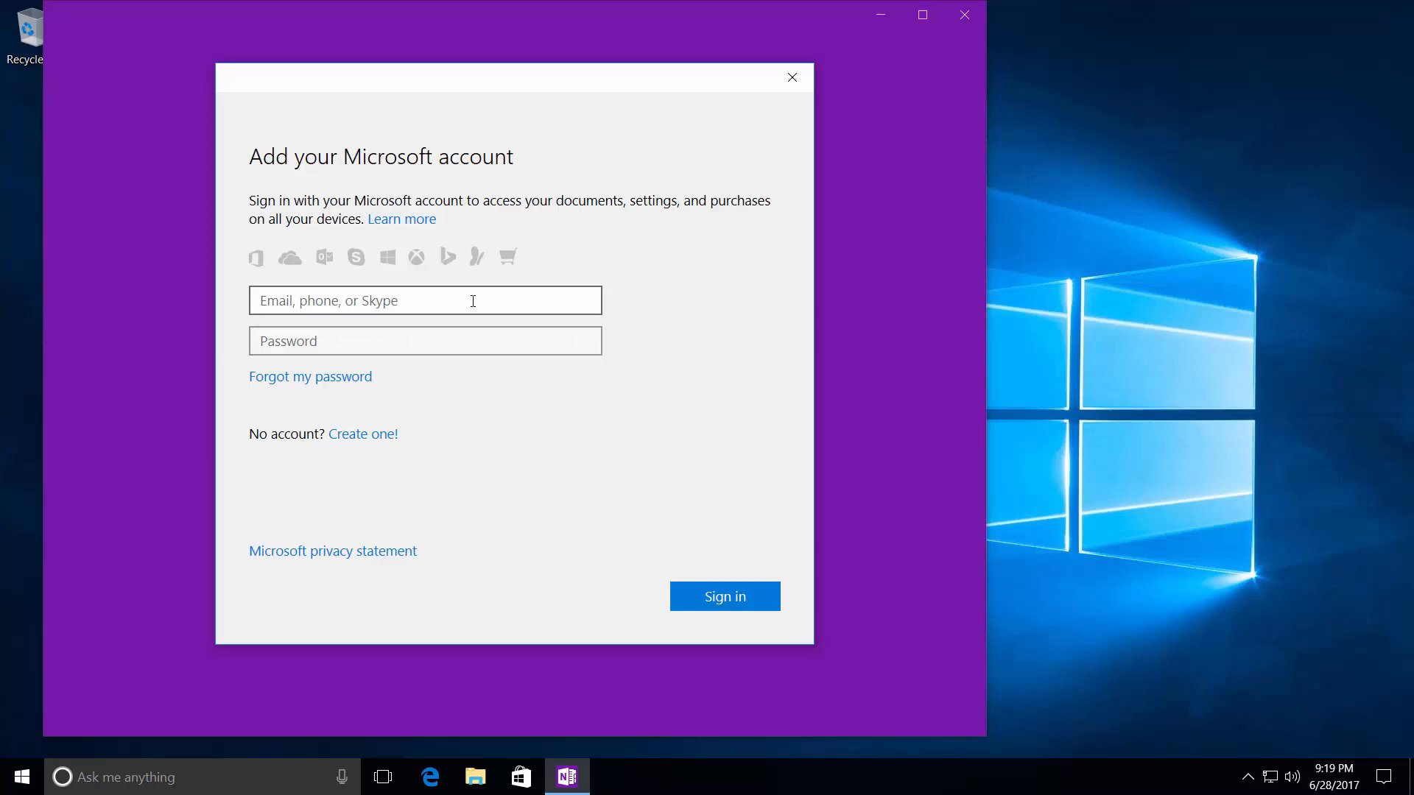
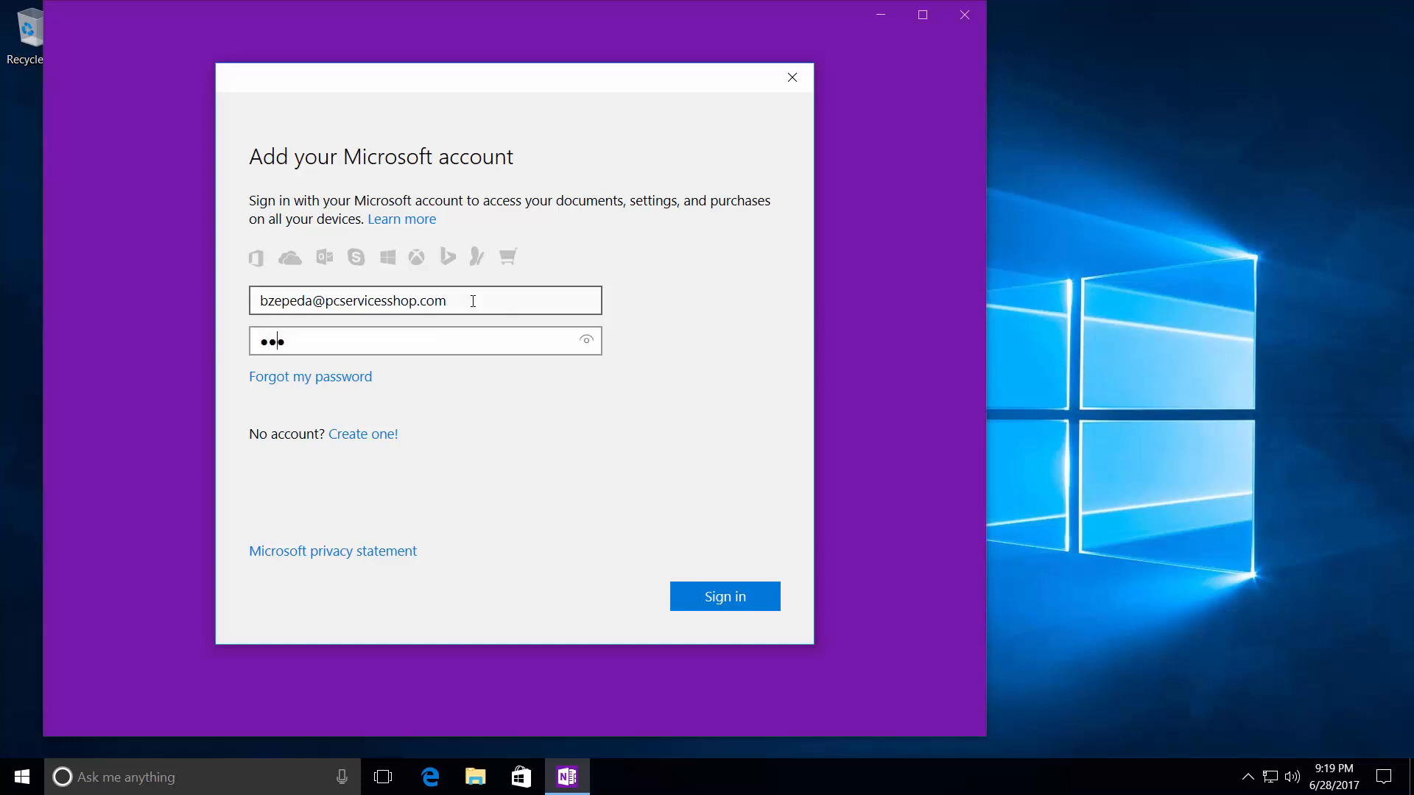
Submit the Microsoft account email and password, then begin entering the Windows password.
left_click(724, 596)
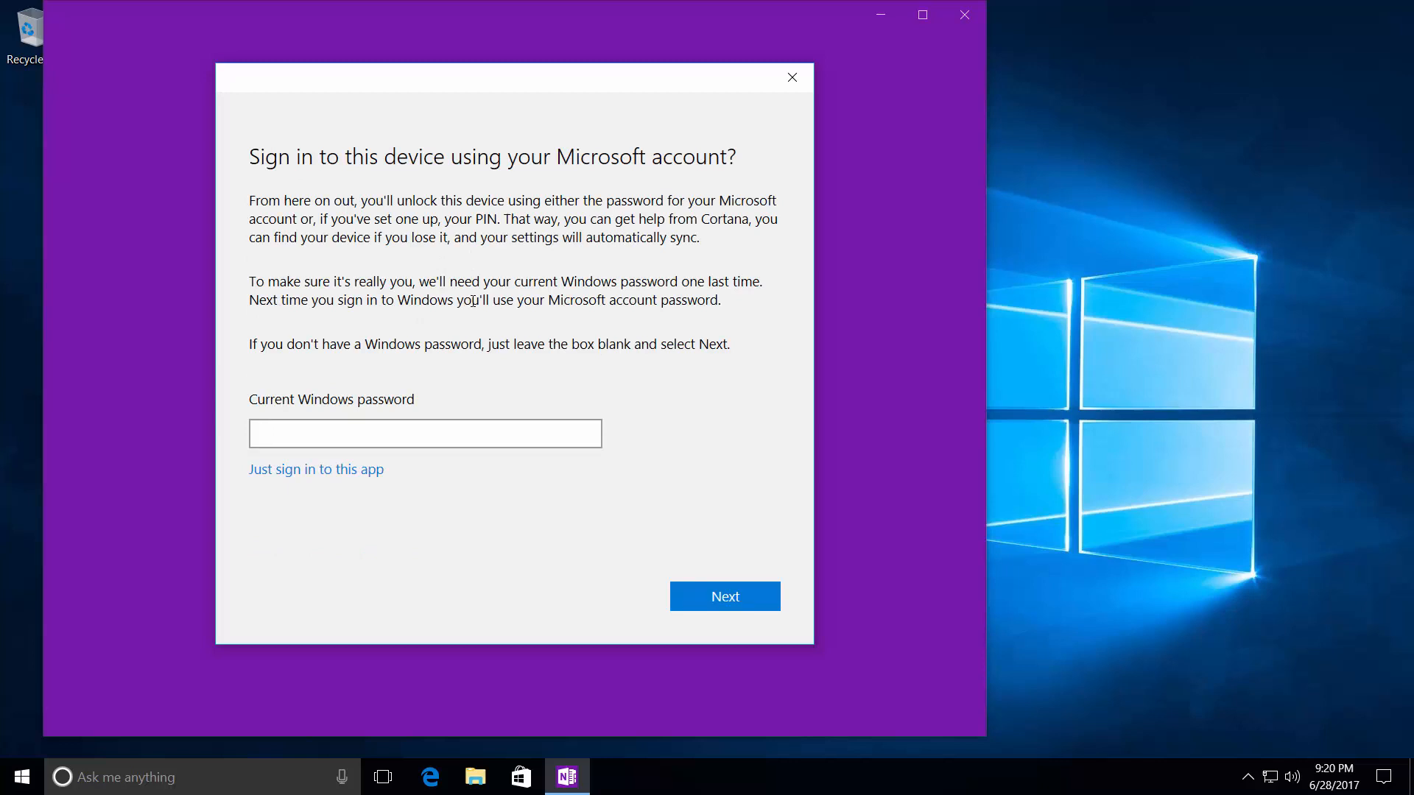
left_click(424, 433)
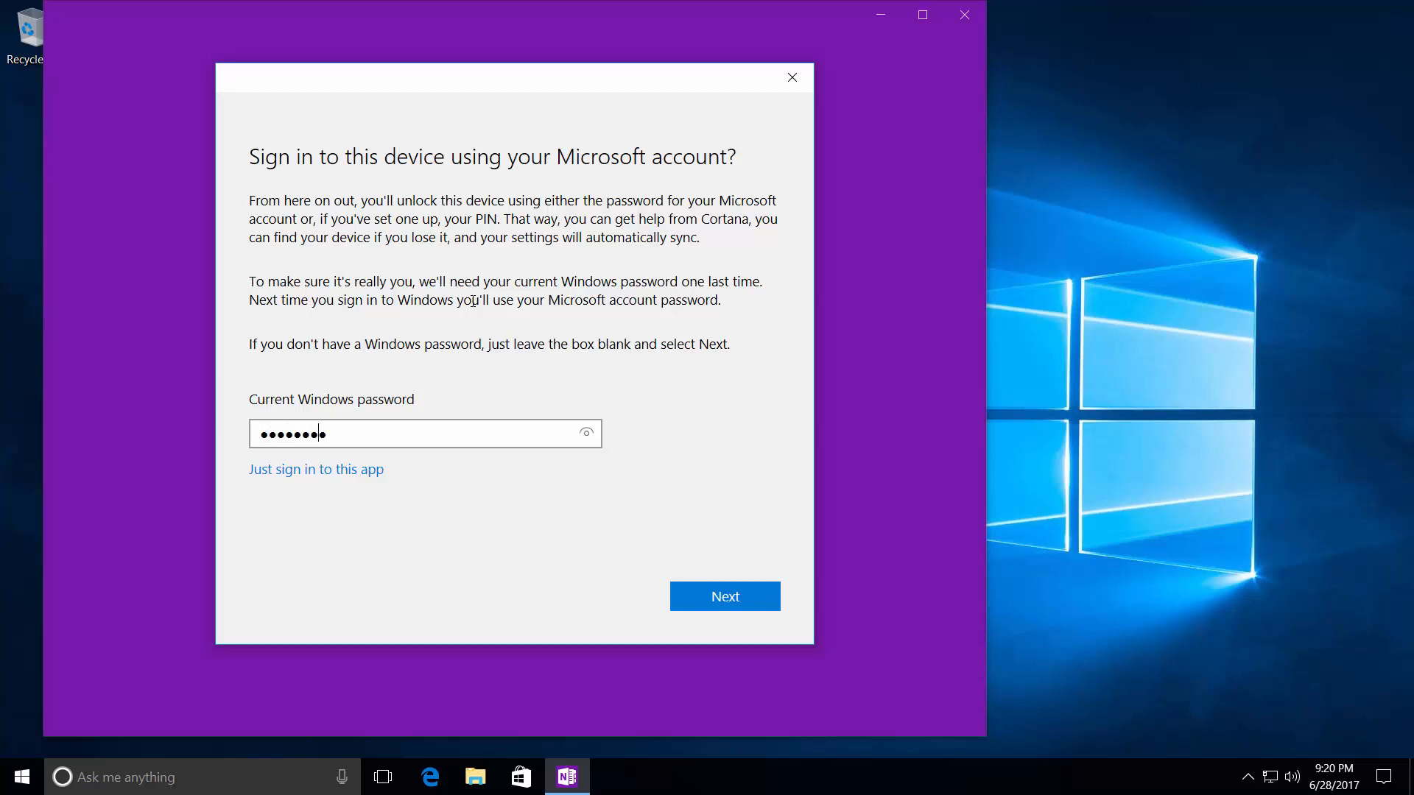
Submit the Windows password and accept signing in to this app only.
left_click(724, 595)
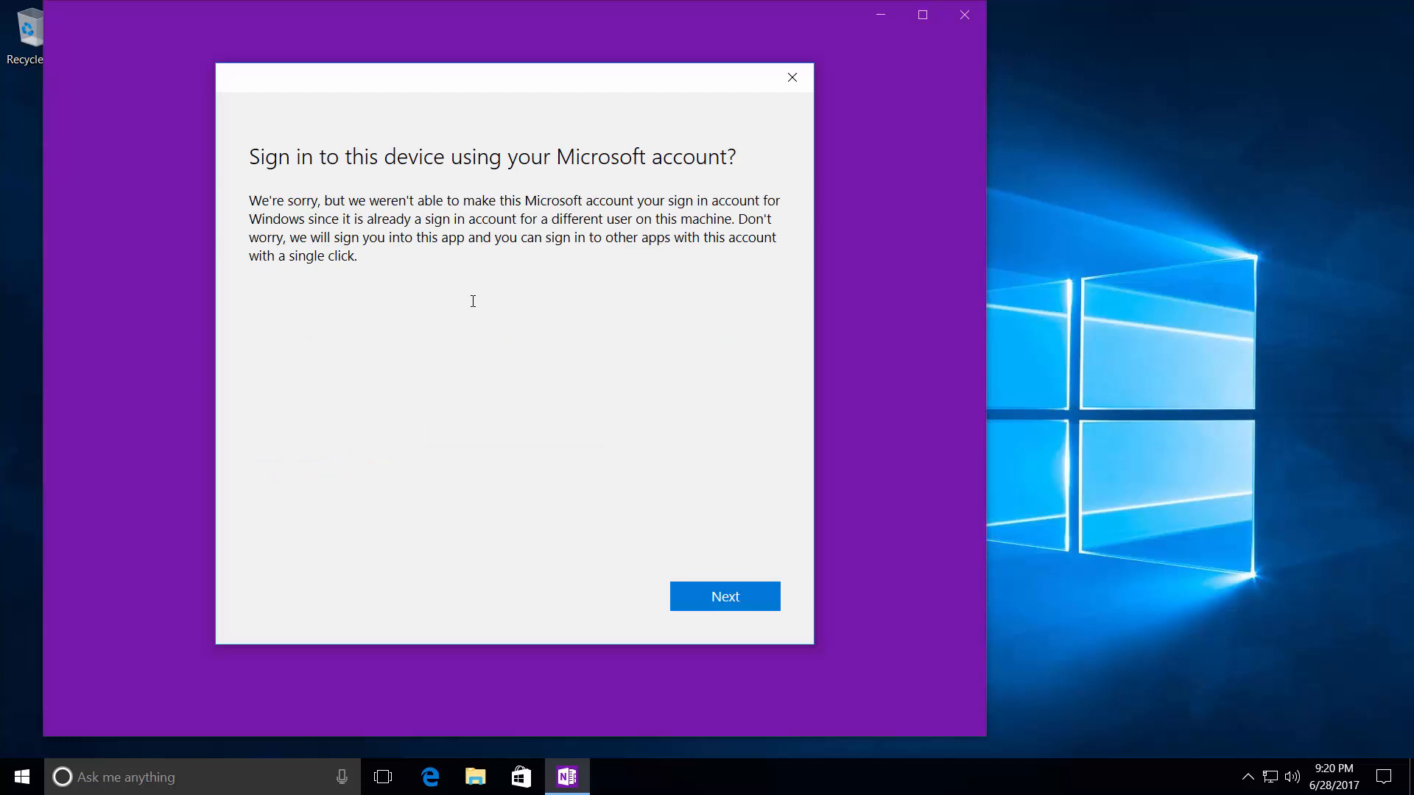
mouse_move(752, 160)
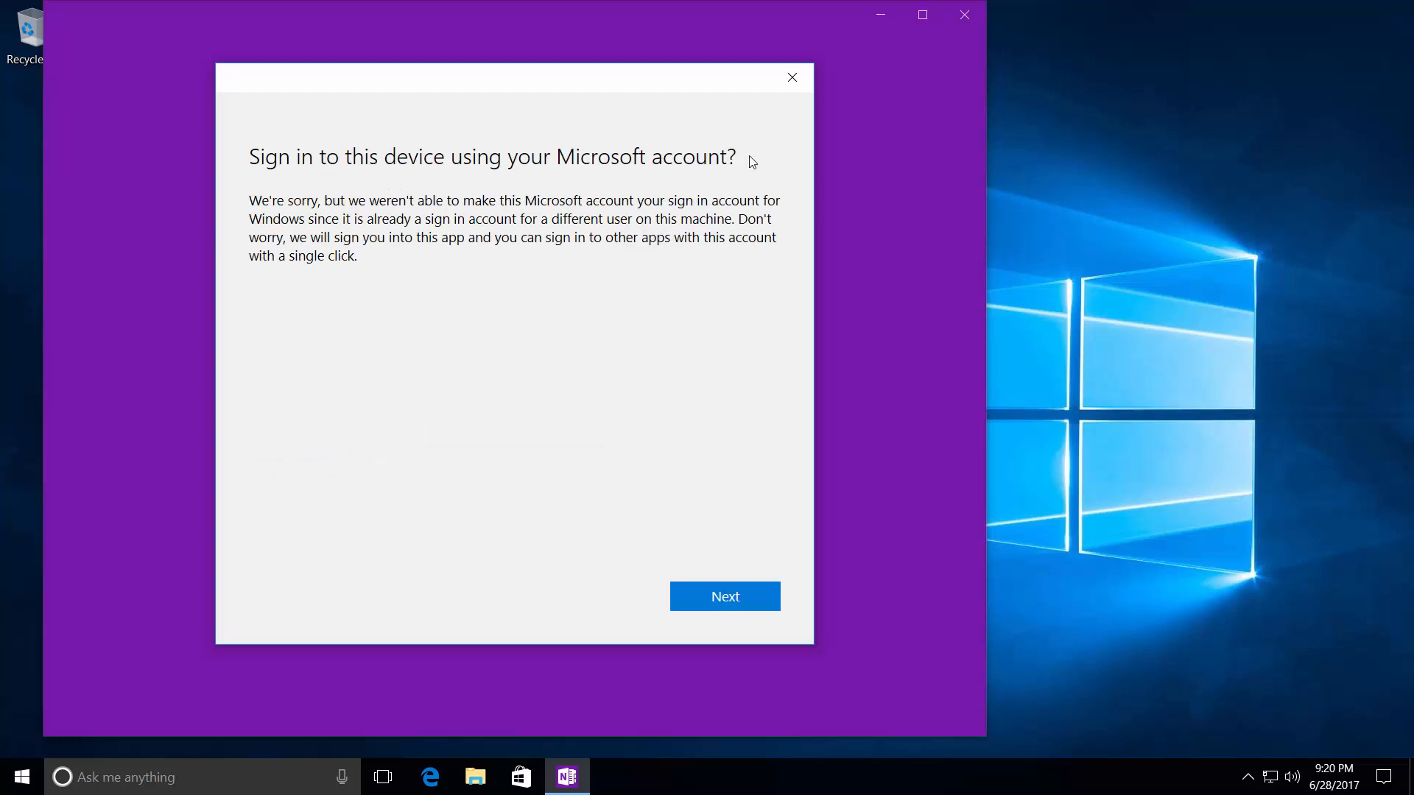
mouse_move(256, 208)
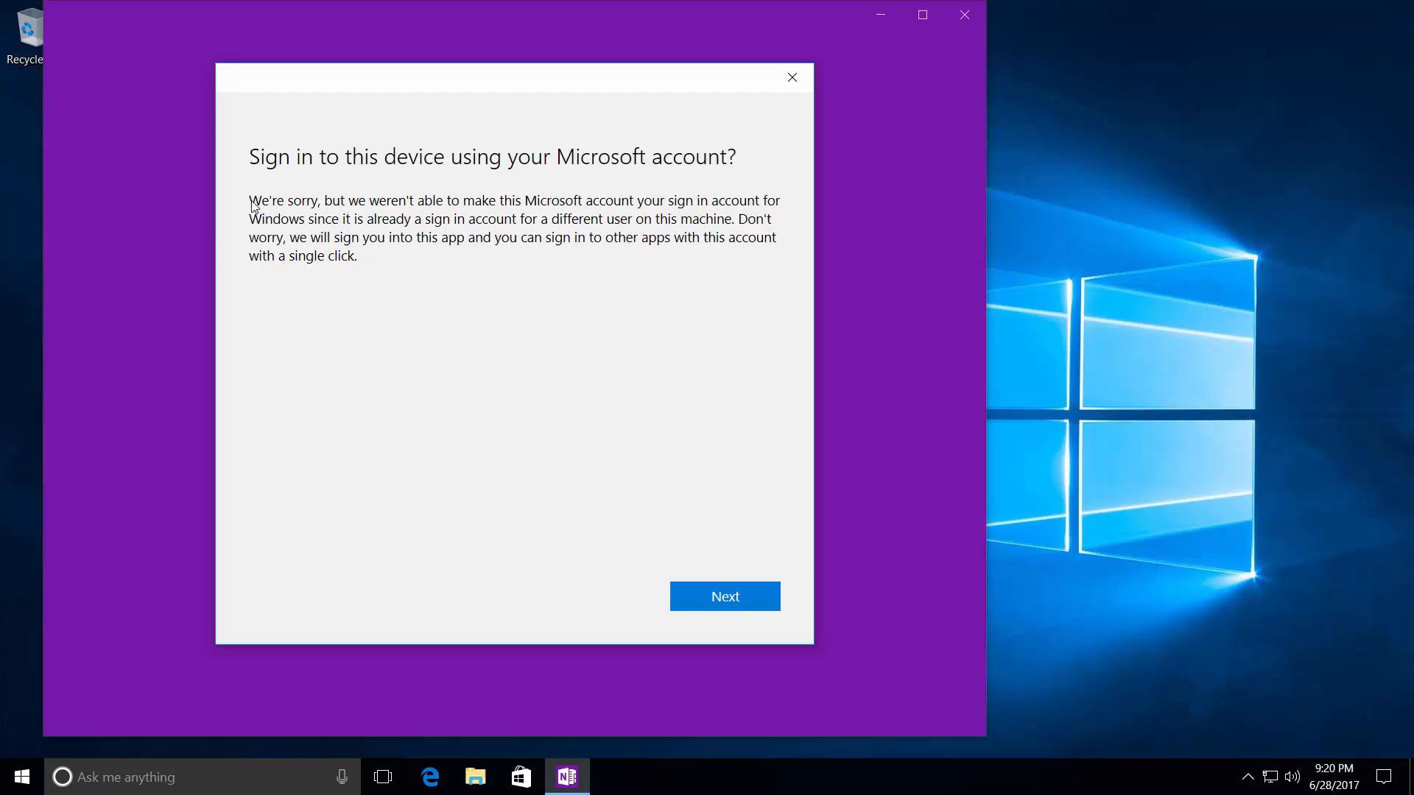
mouse_move(698, 213)
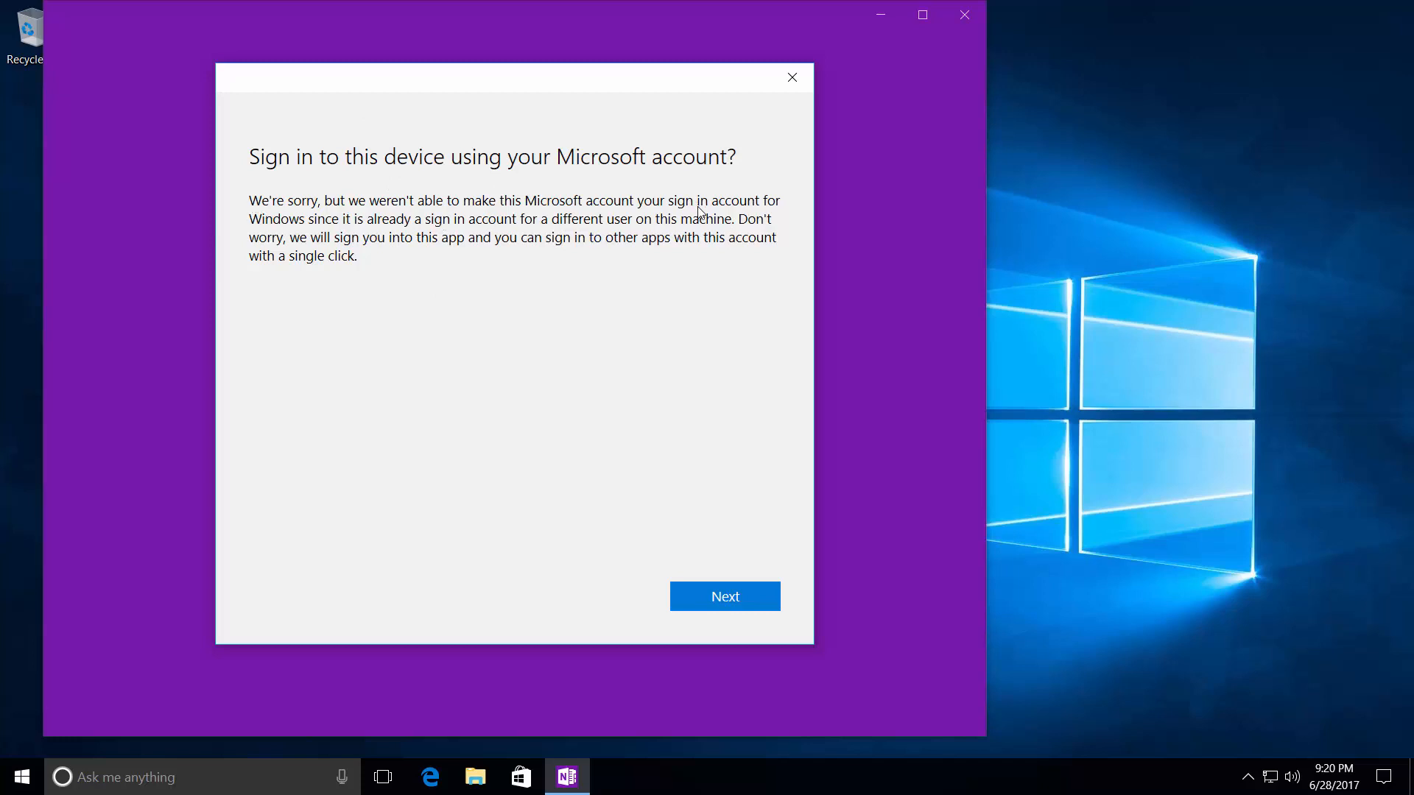
mouse_move(731, 398)
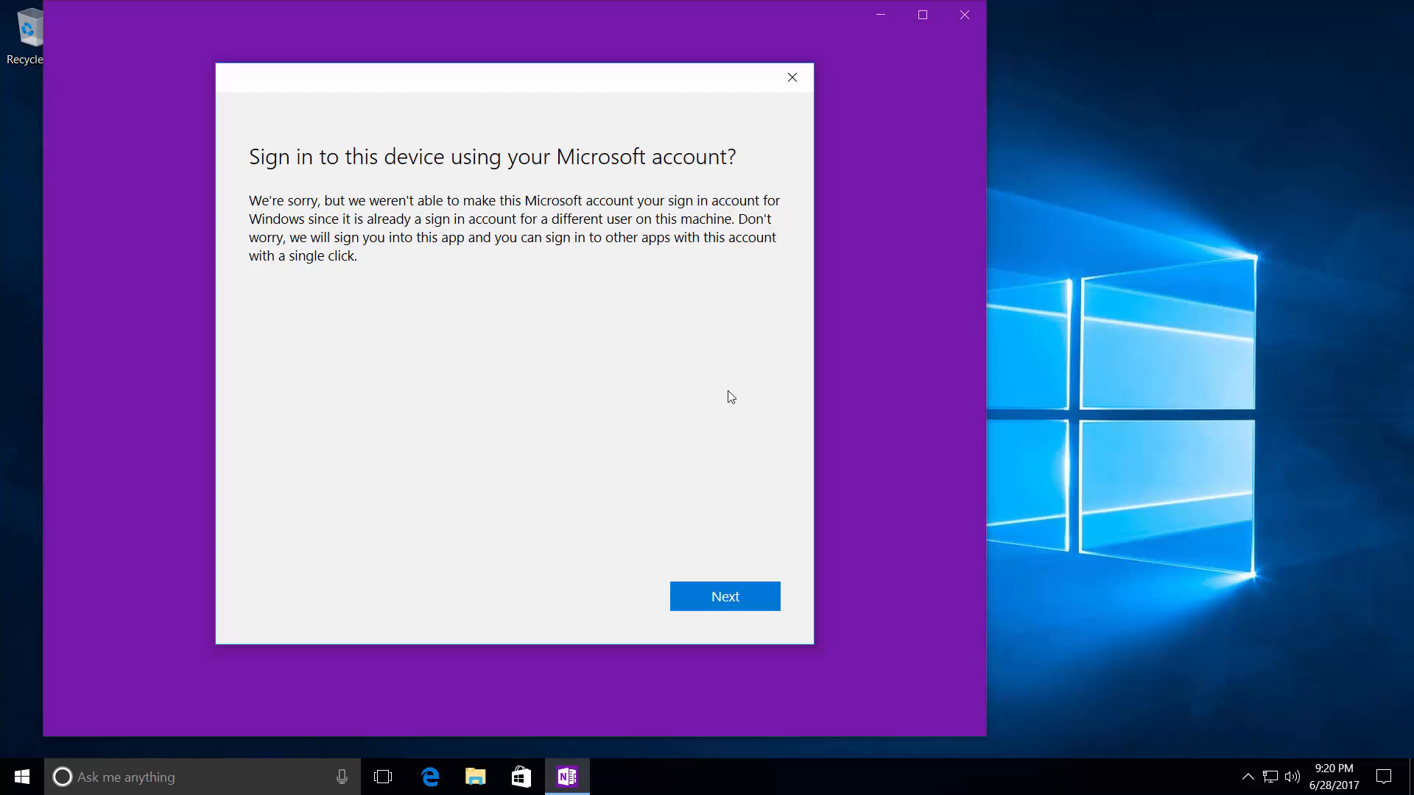
mouse_move(539, 296)
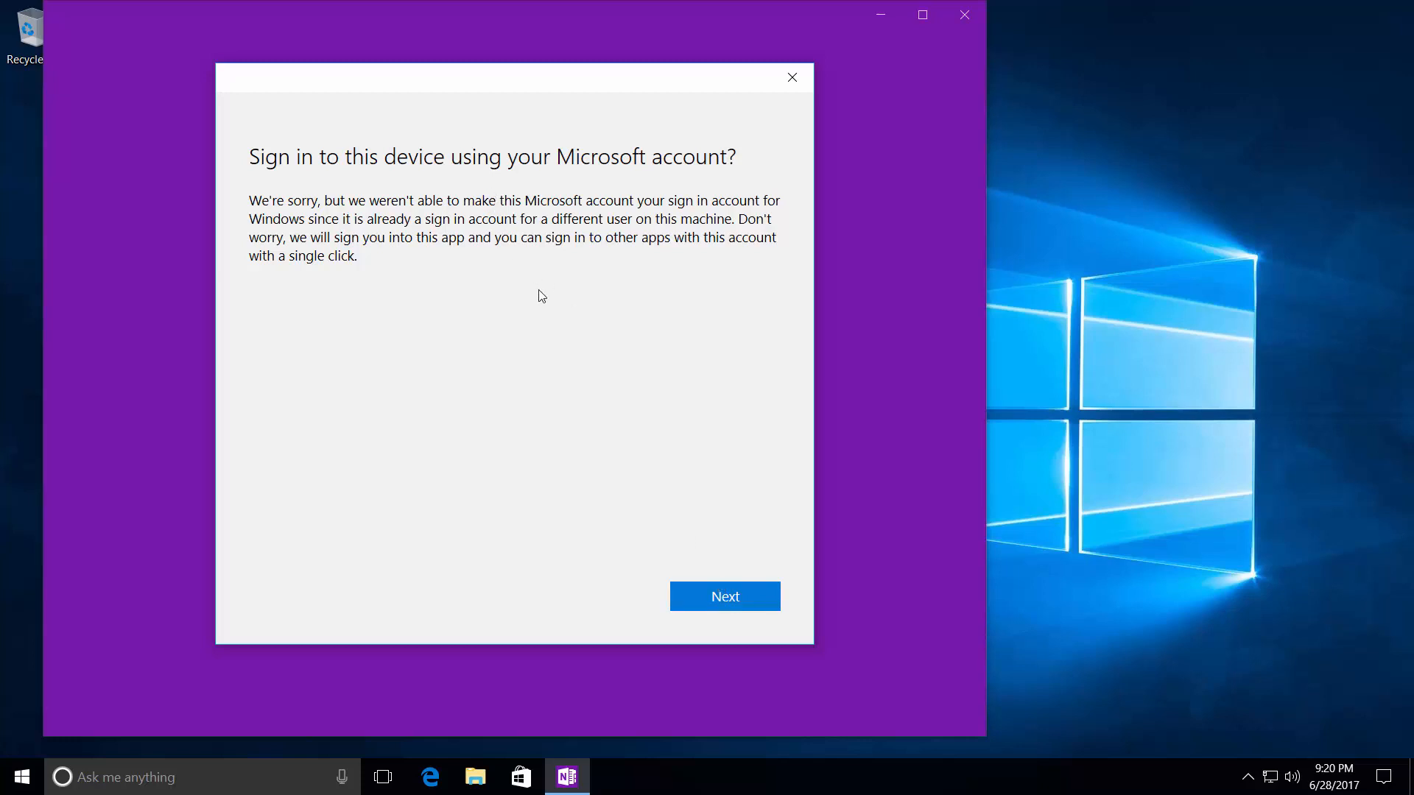
mouse_move(757, 515)
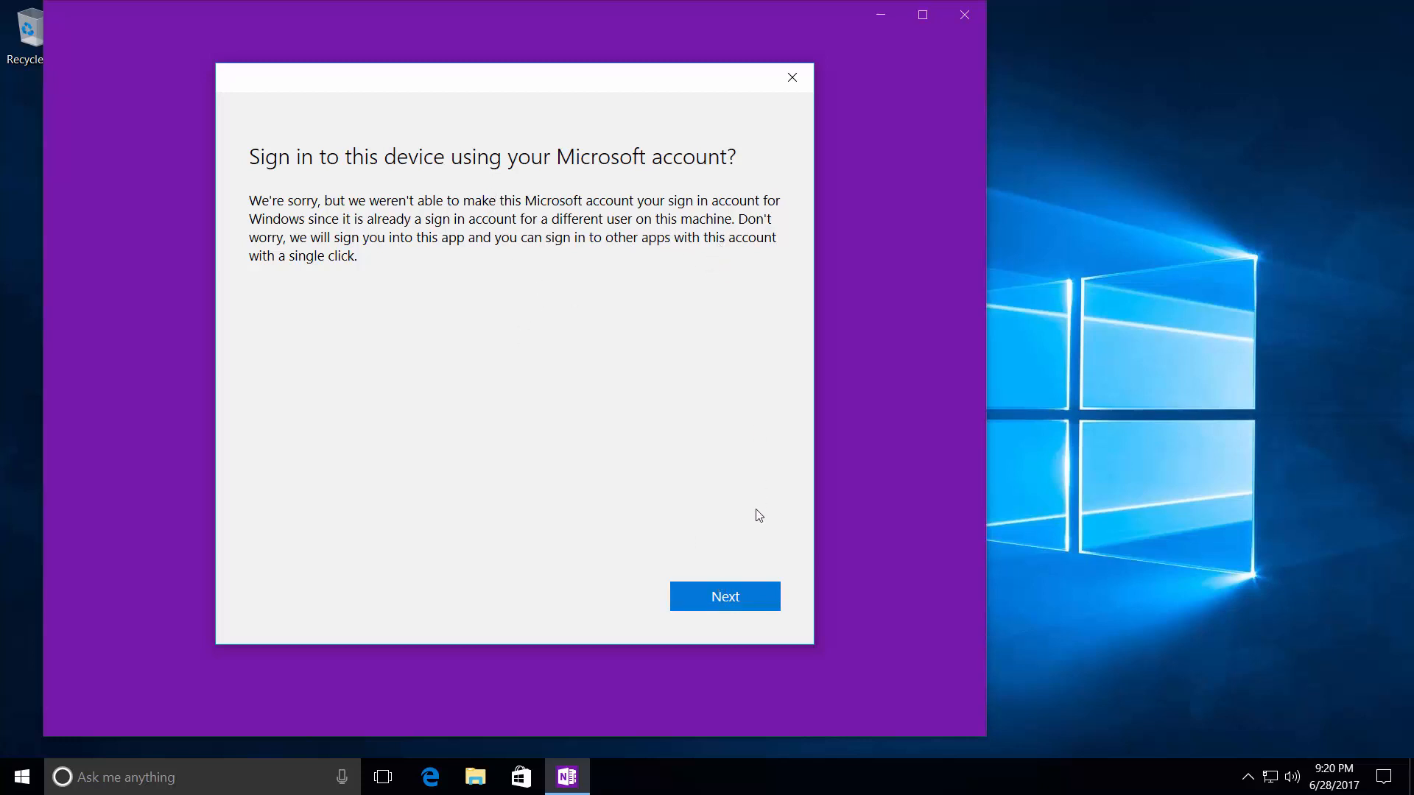
left_click(724, 596)
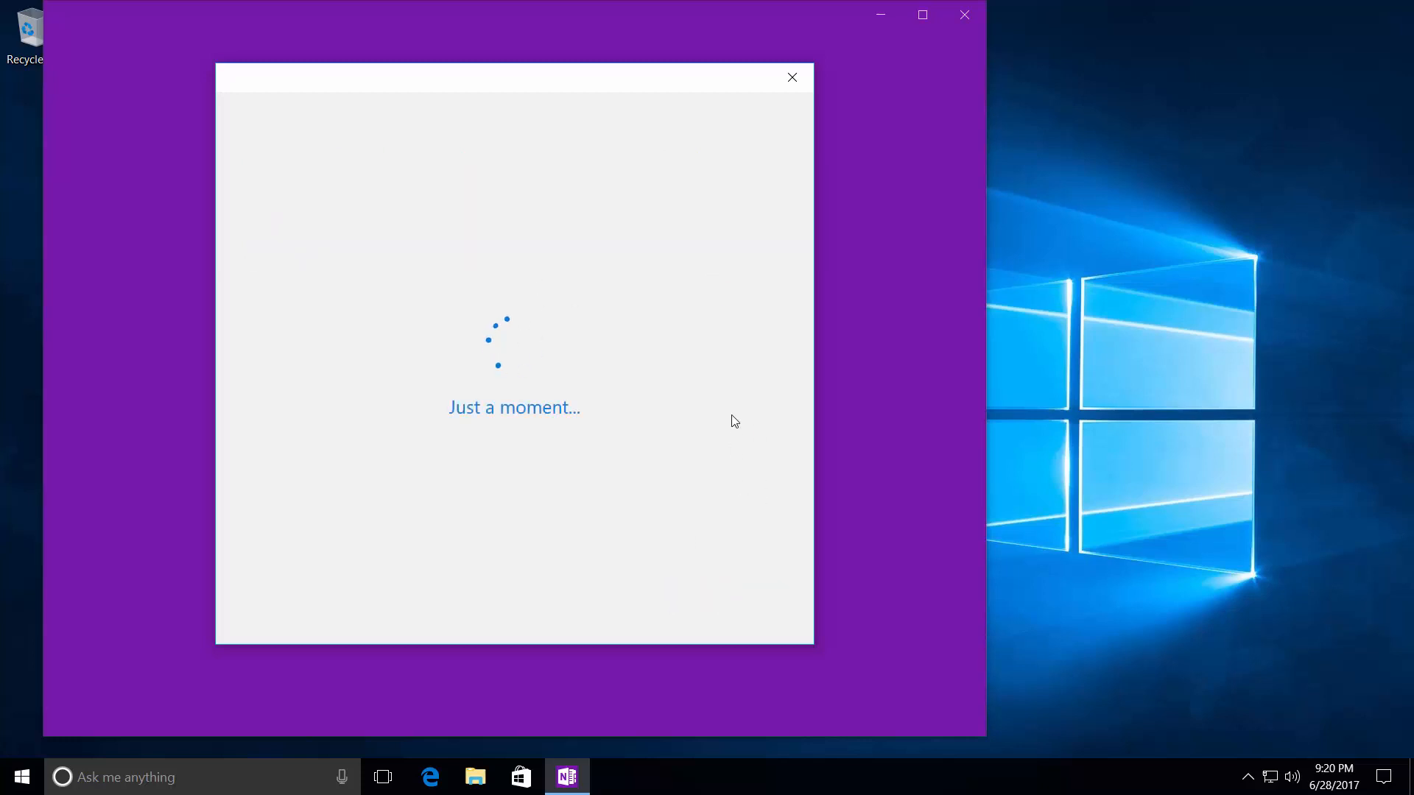
left_click(791, 77)
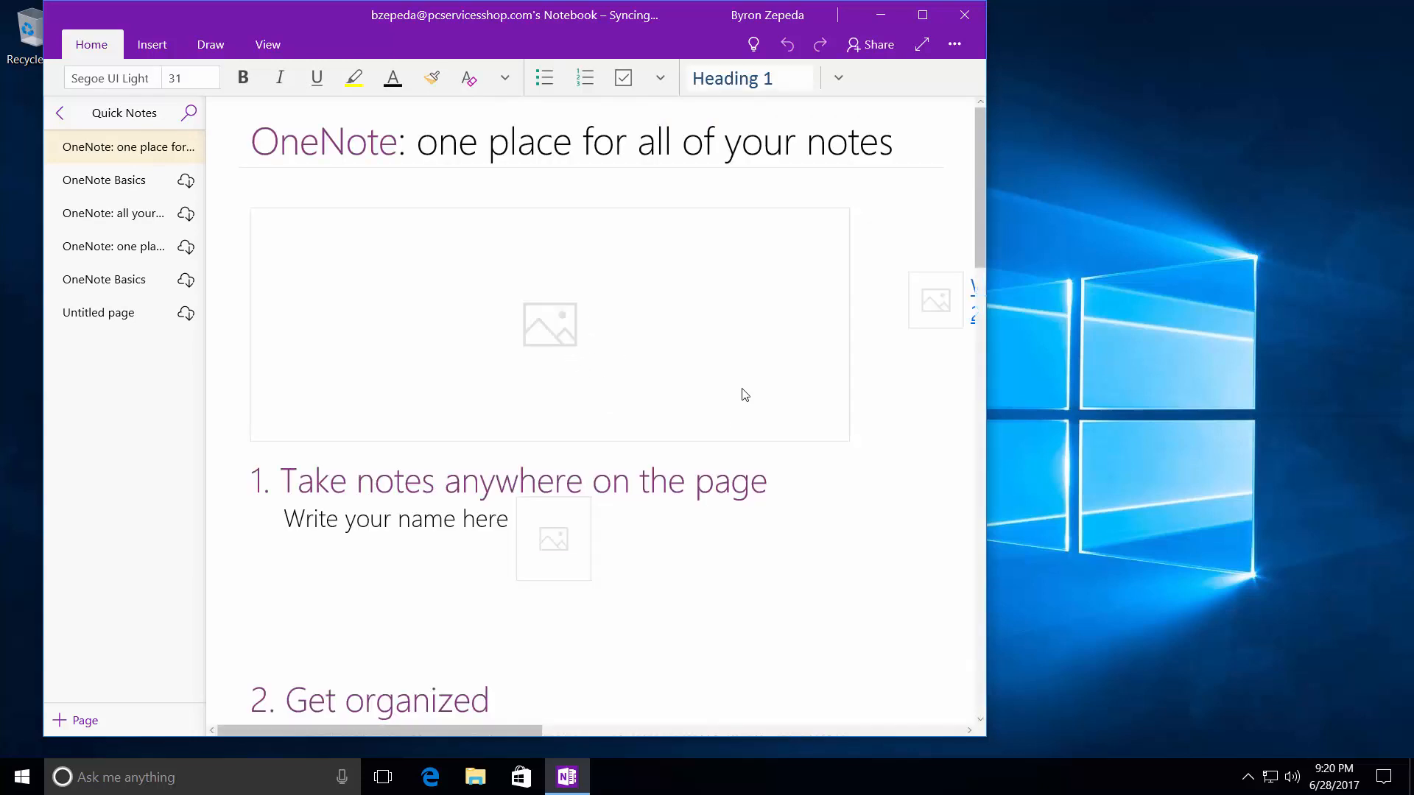
Maximize the OneNote window and view the Quick Notes section's context menu.
left_click(921, 14)
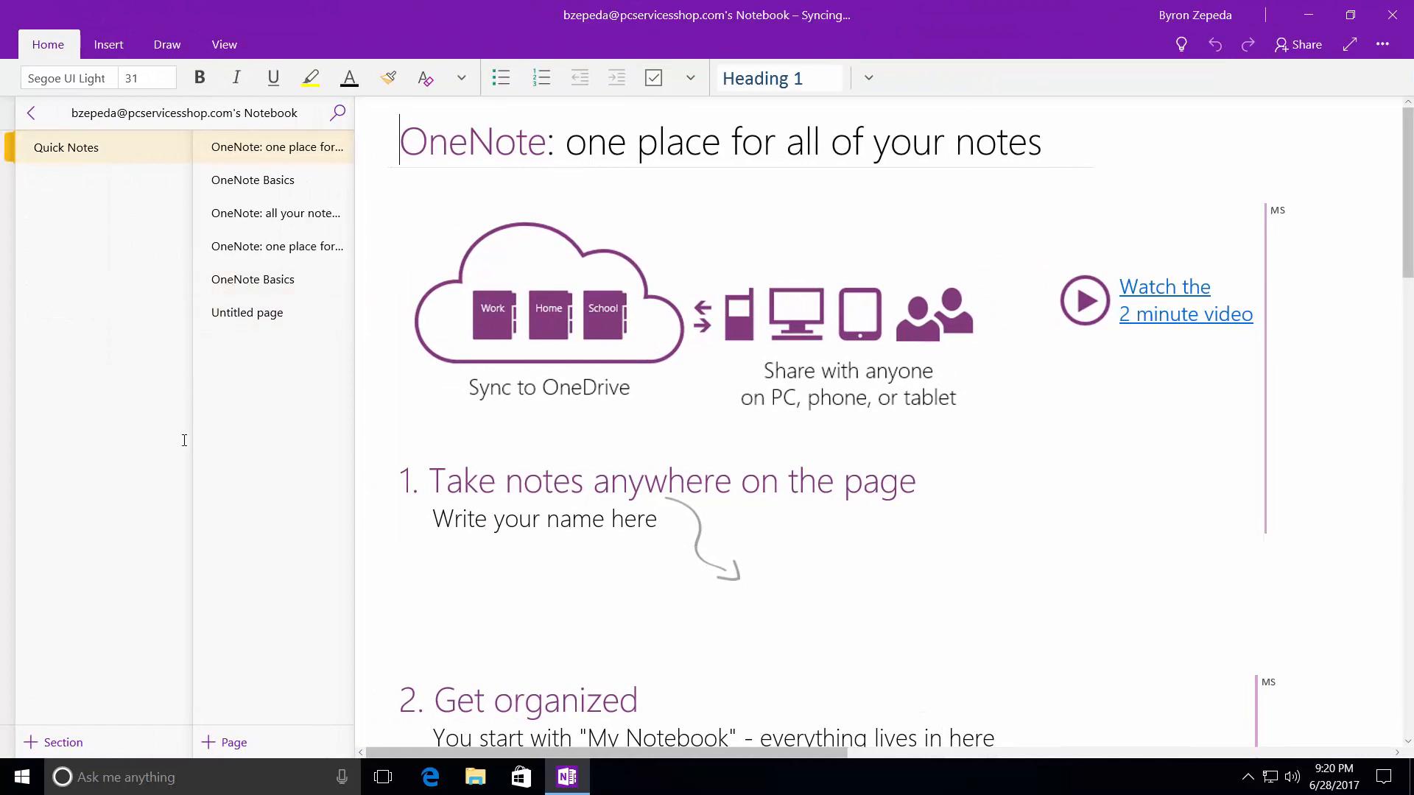
mouse_move(28, 162)
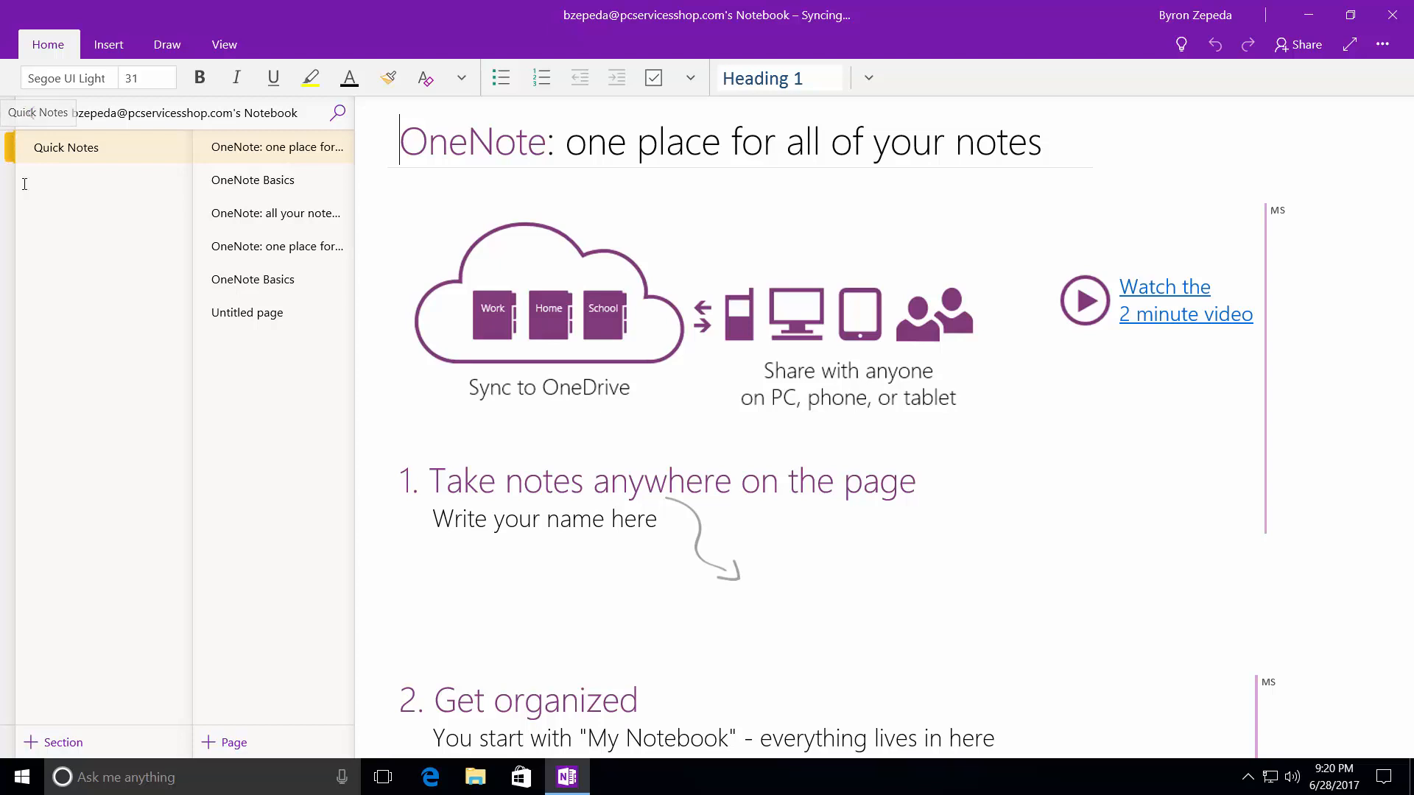
right_click(65, 147)
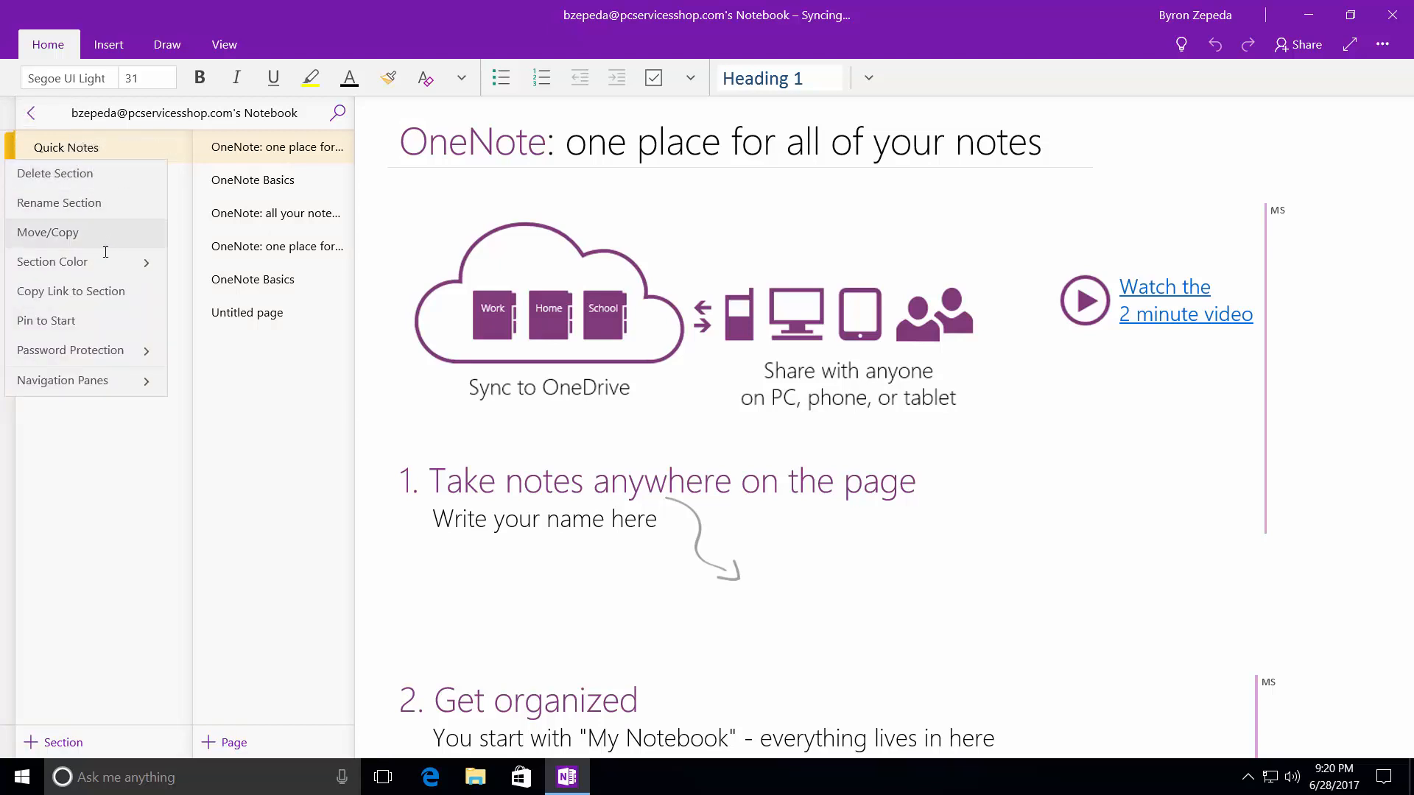
mouse_move(86, 380)
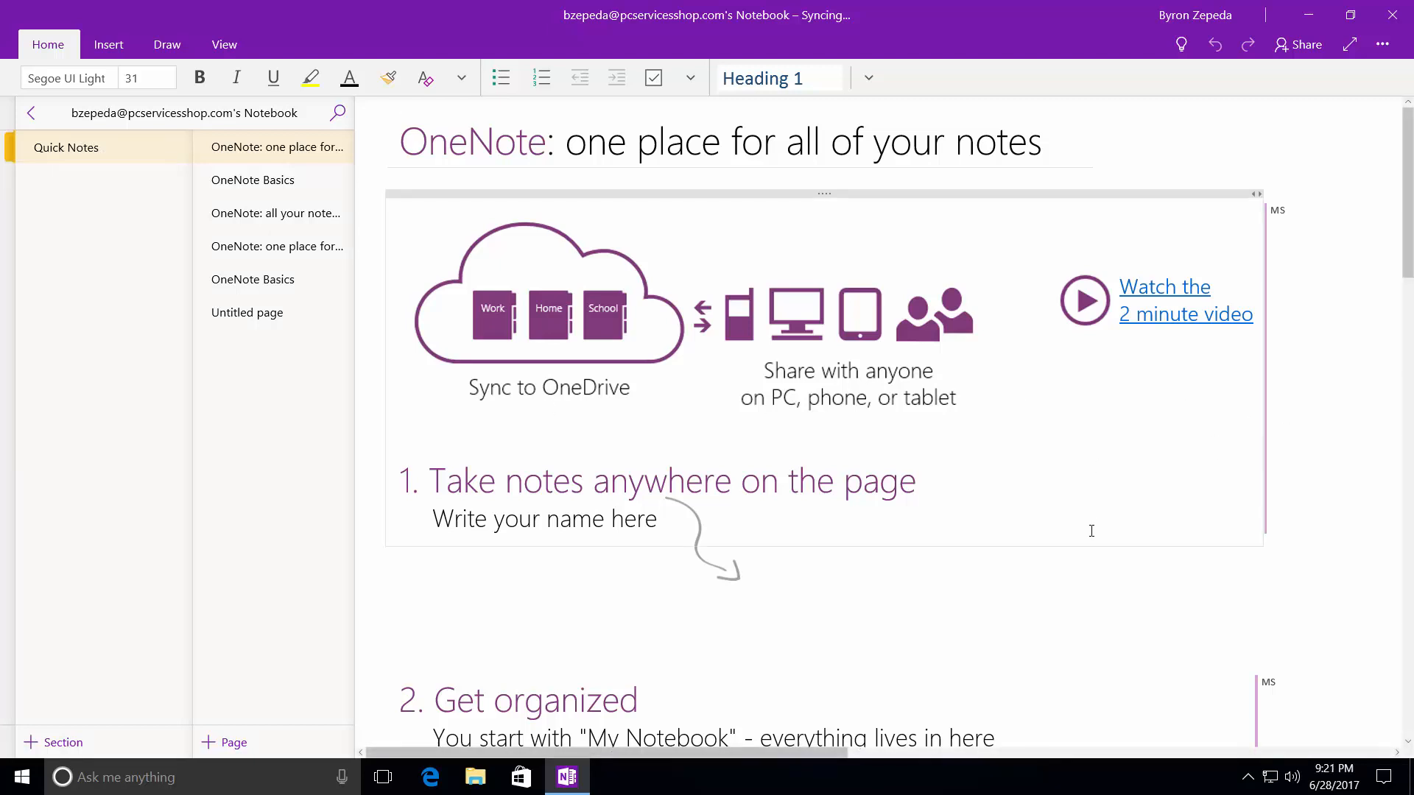
scroll("down", 3)
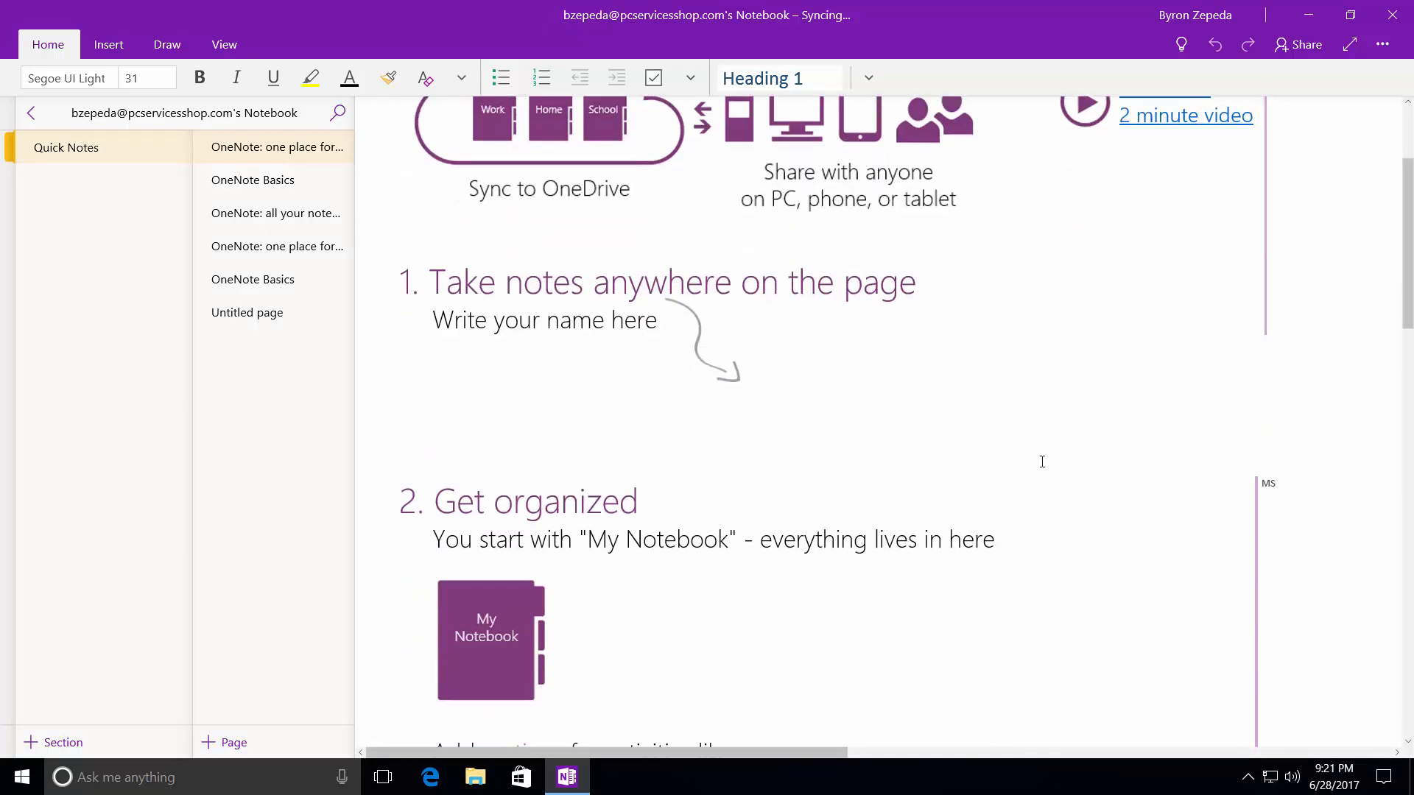
scroll("up", 3)
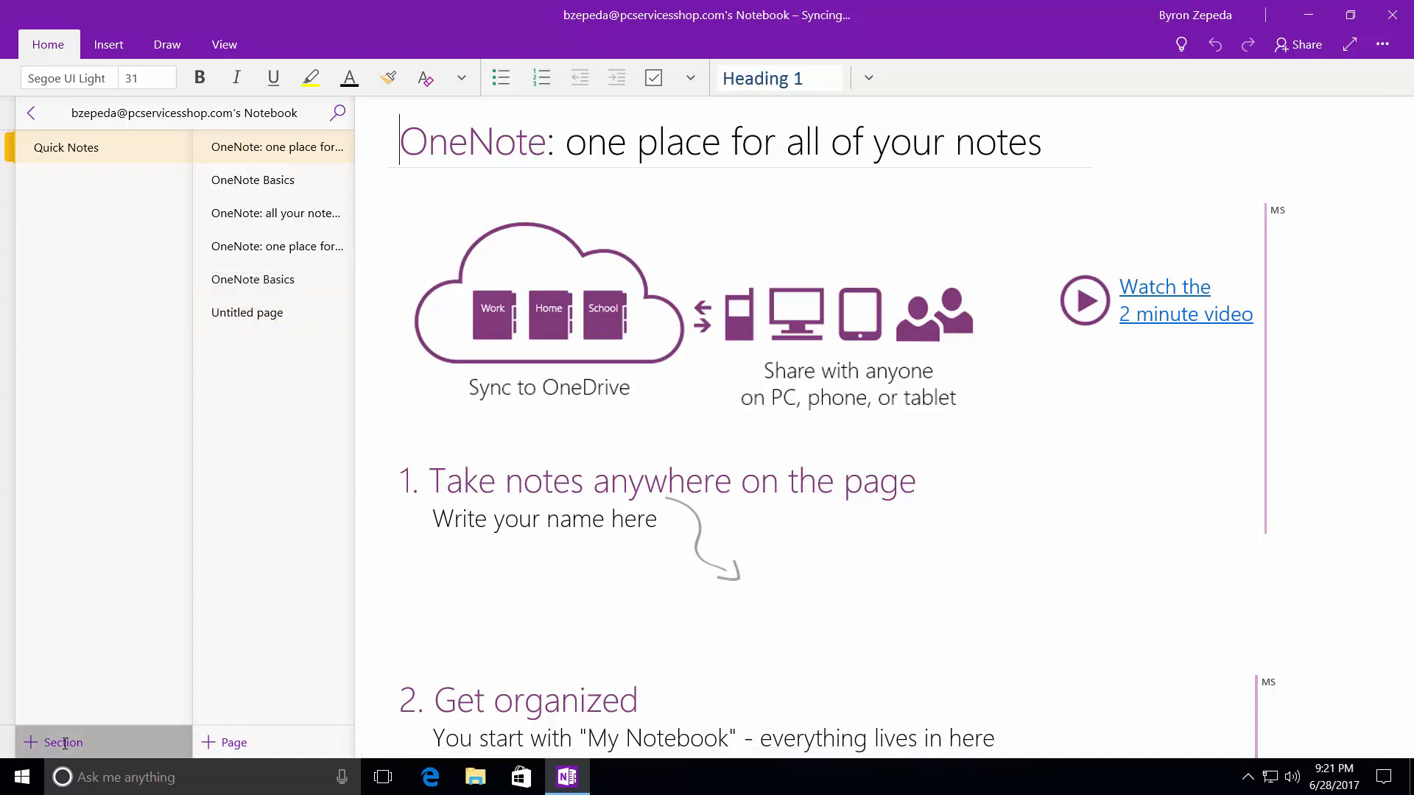
Create a section named 'Math Class' and place the cursor in its page title.
left_click(61, 742)
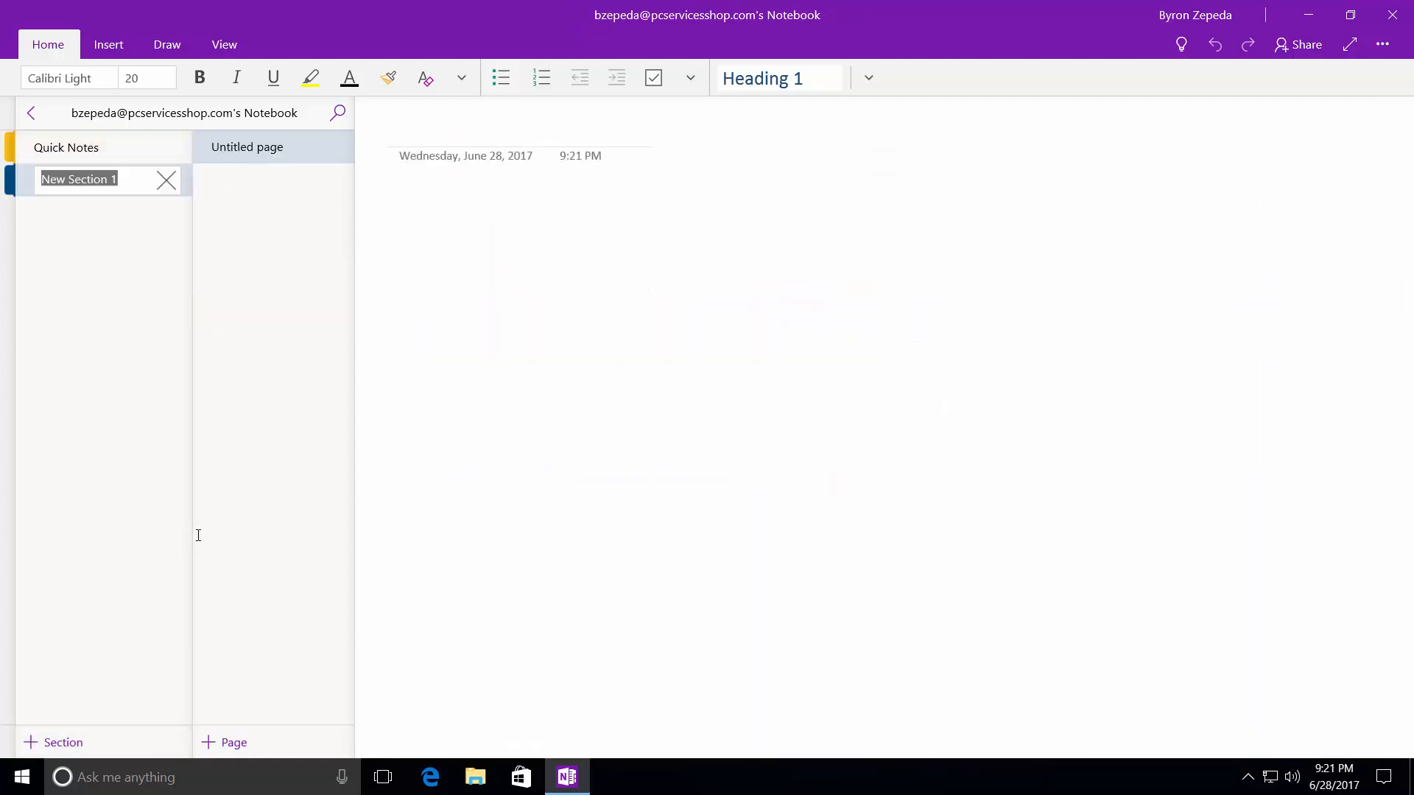
type("Orn")
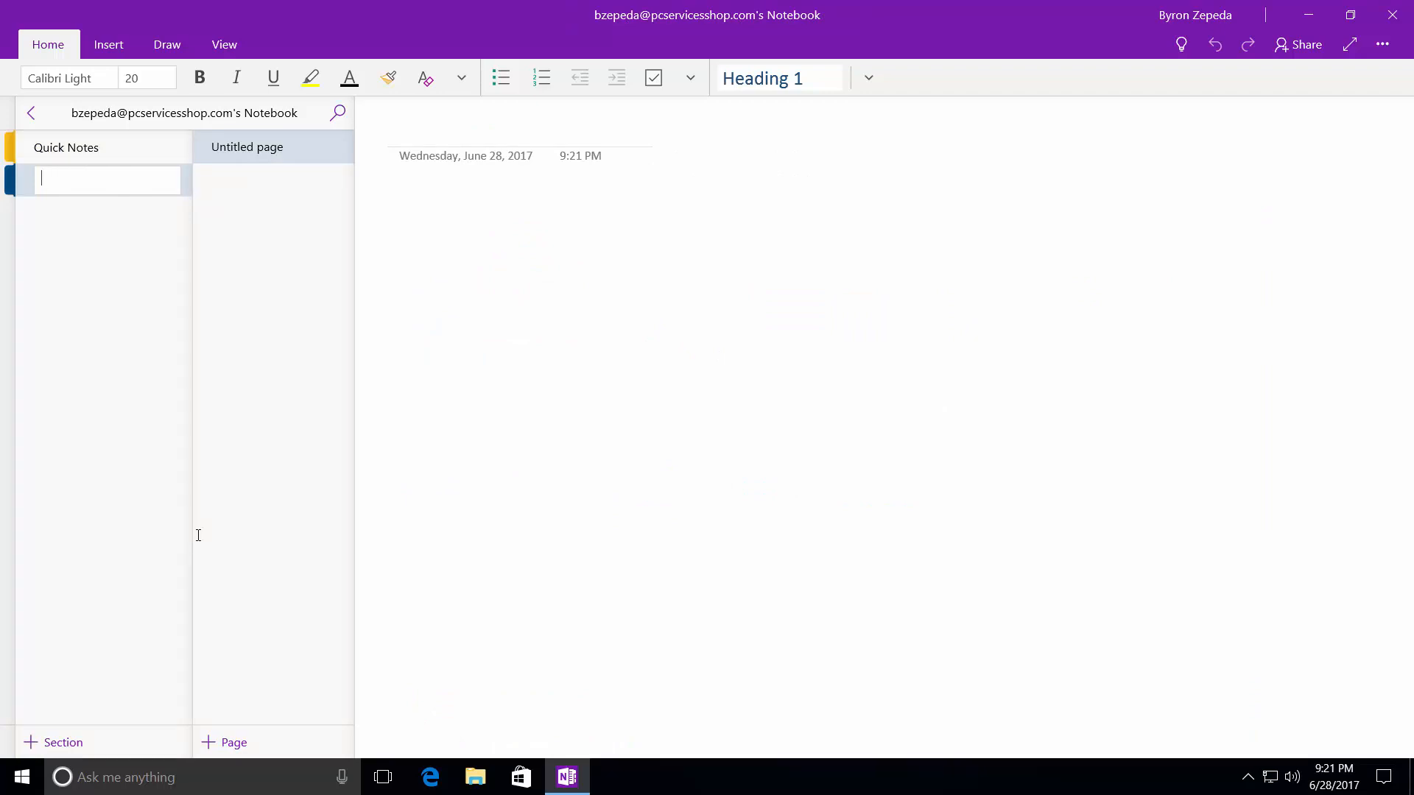
type("Matc")
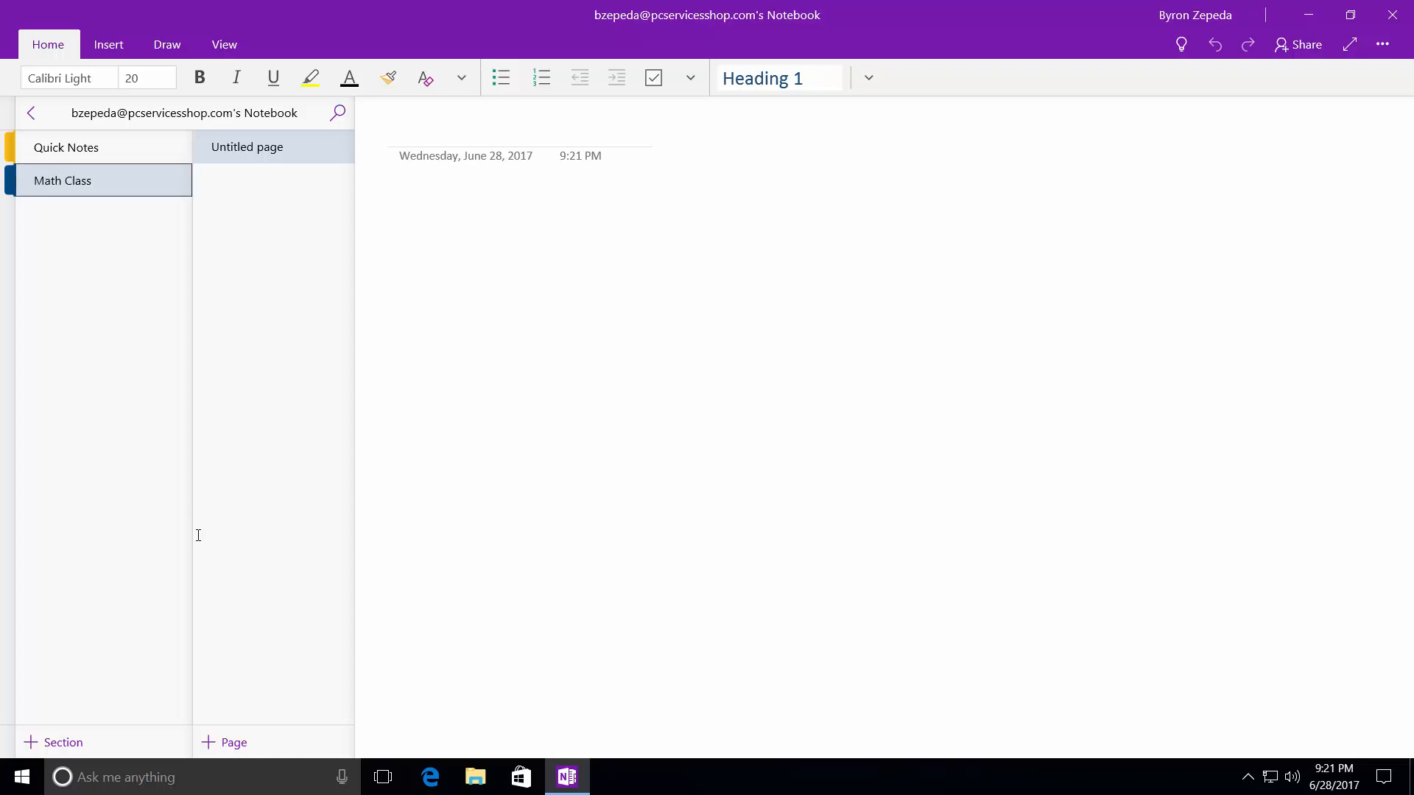
left_click(412, 131)
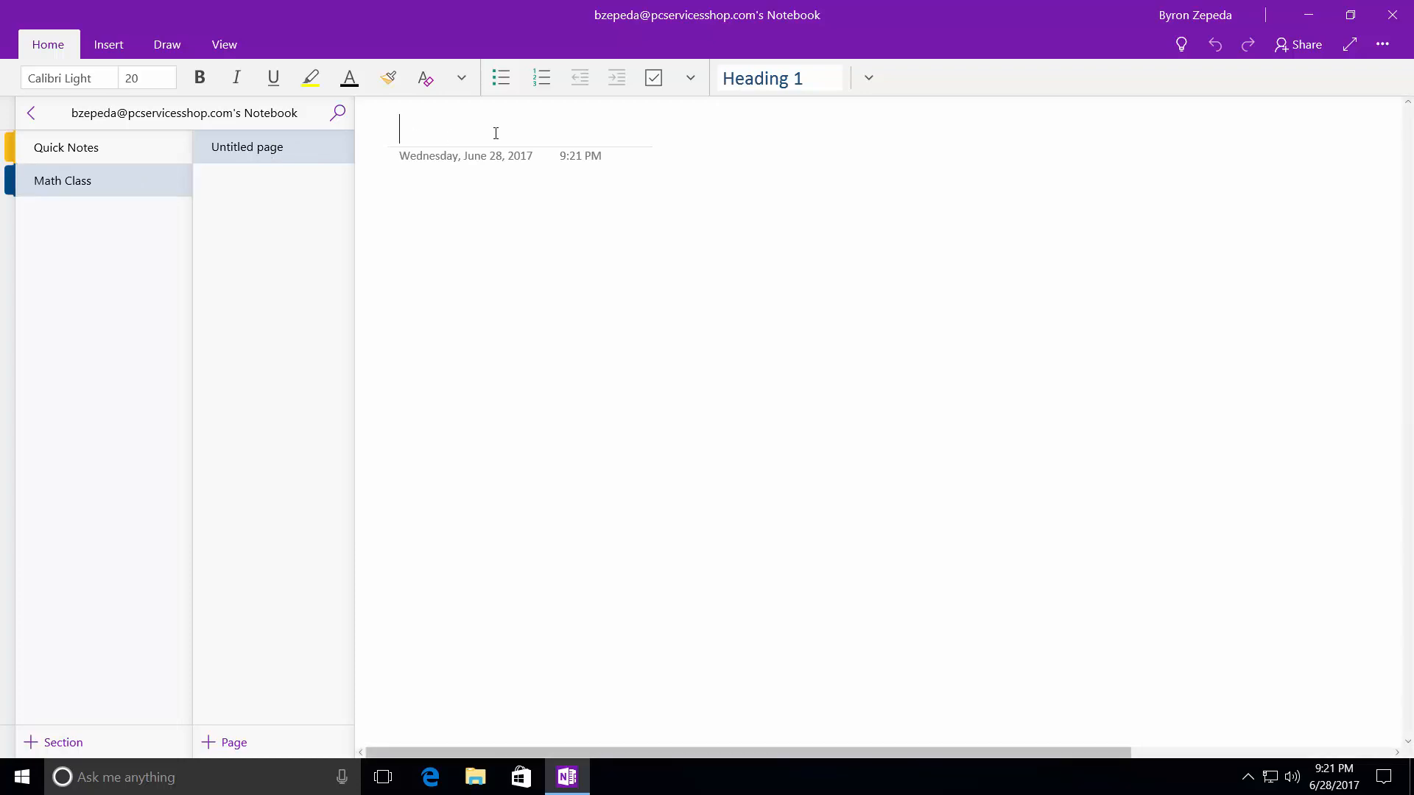
Type 'Monday, June 1, 2017' as the first Math Class page title.
type("M")
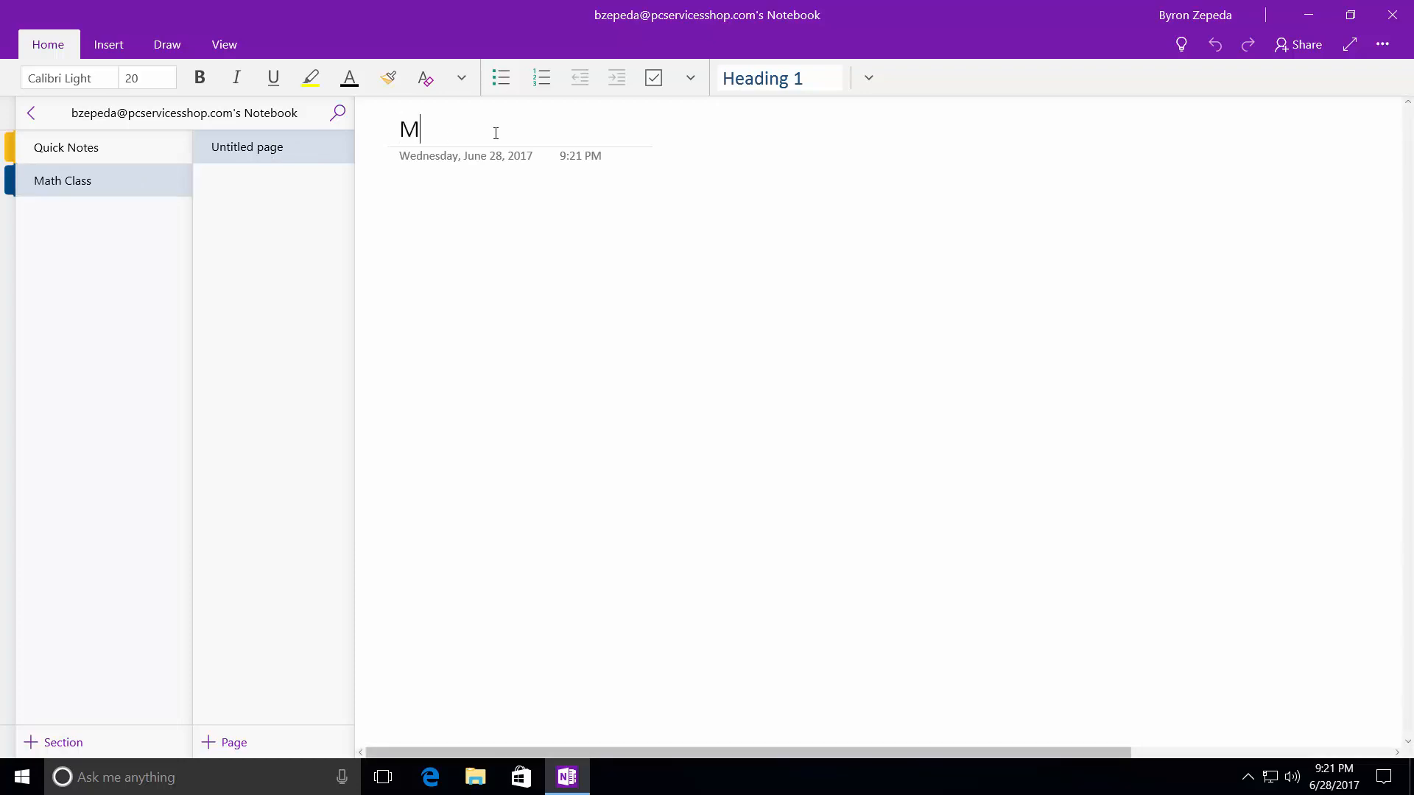
type("onday,")
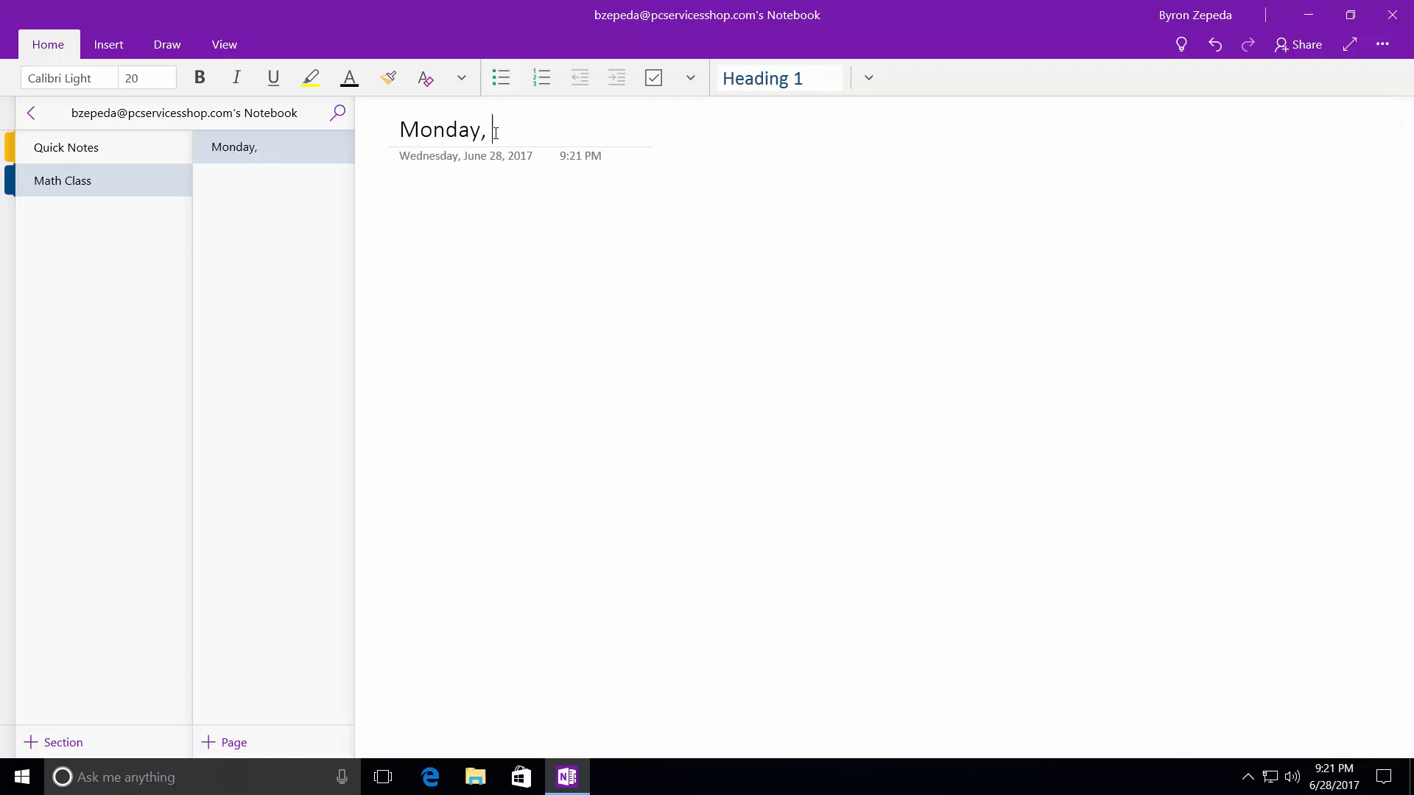
type("J")
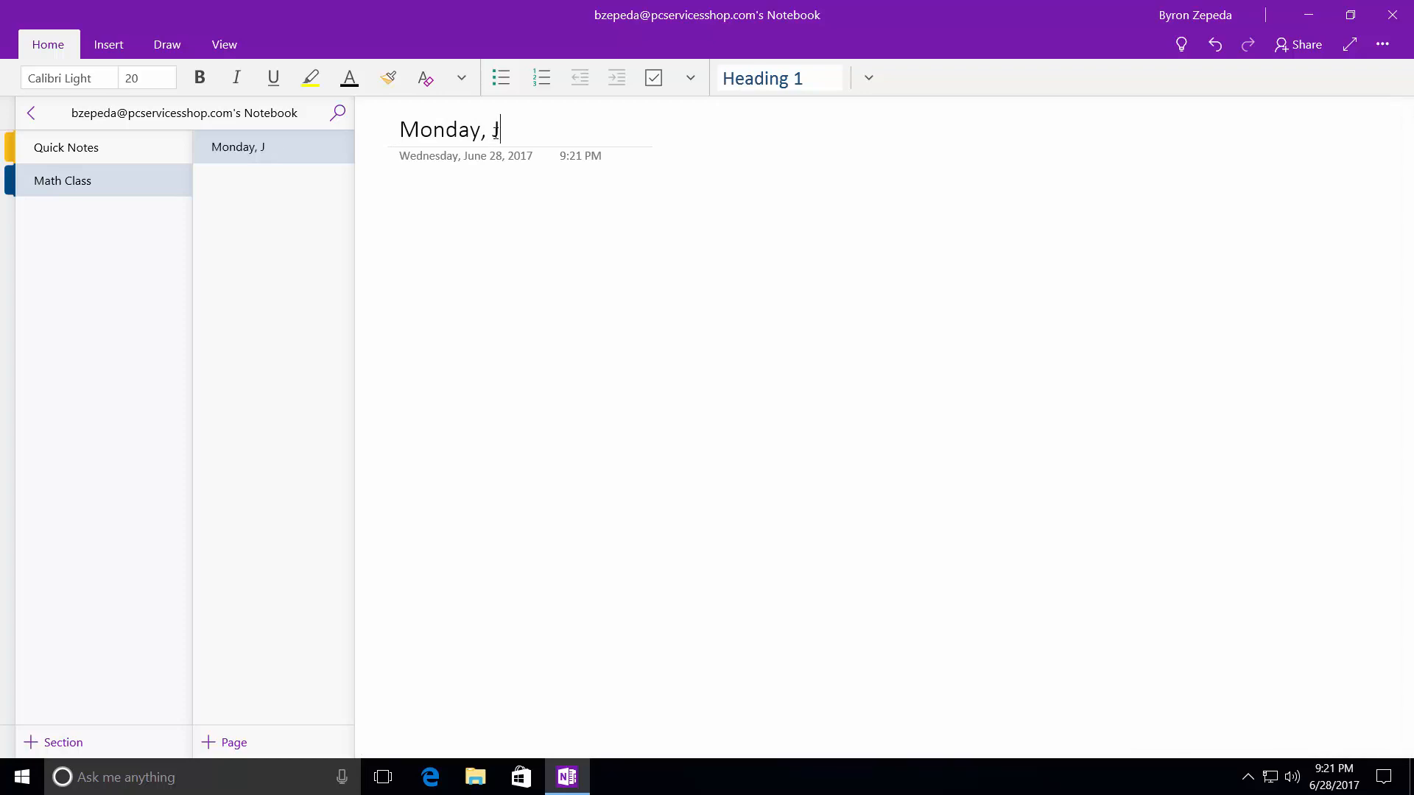
type("u")
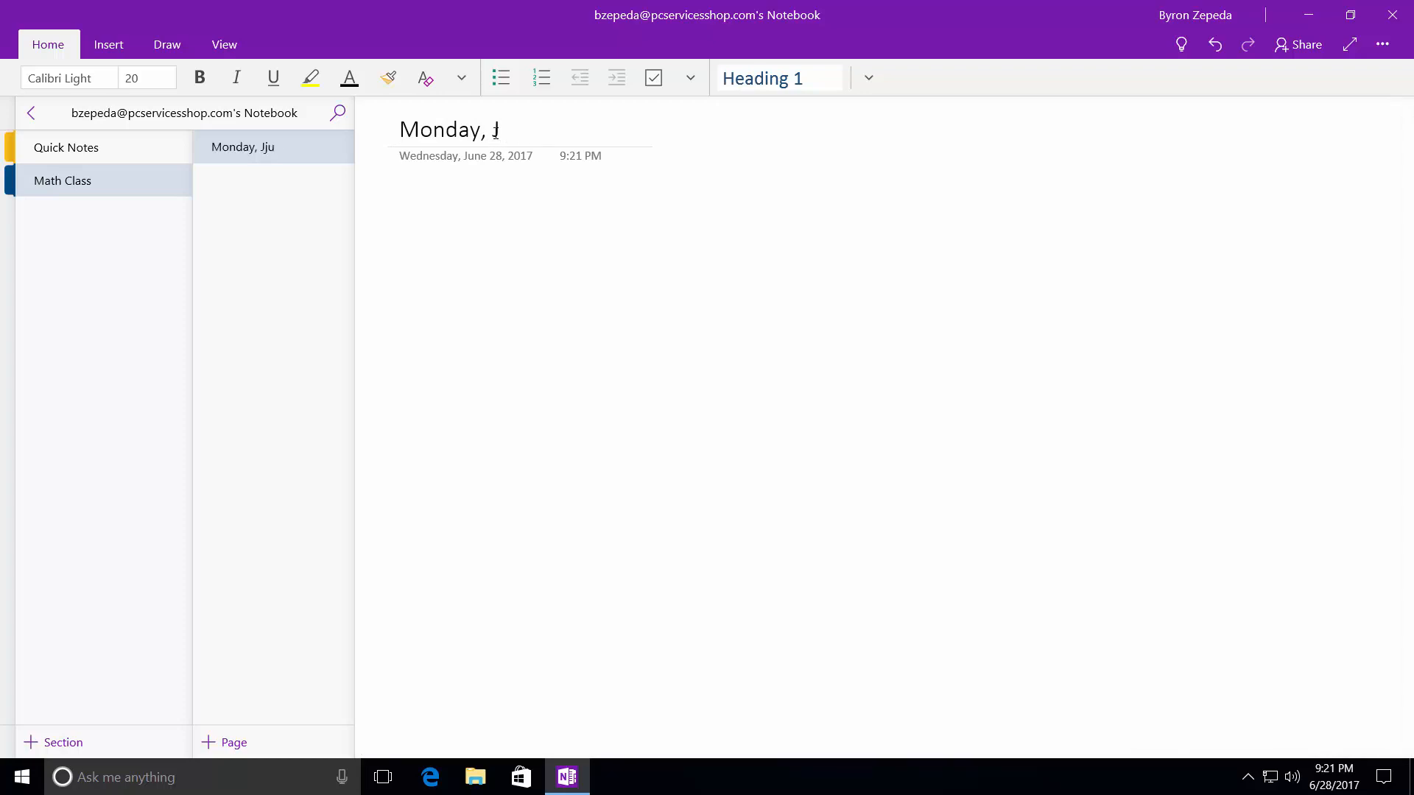
type("une 1,")
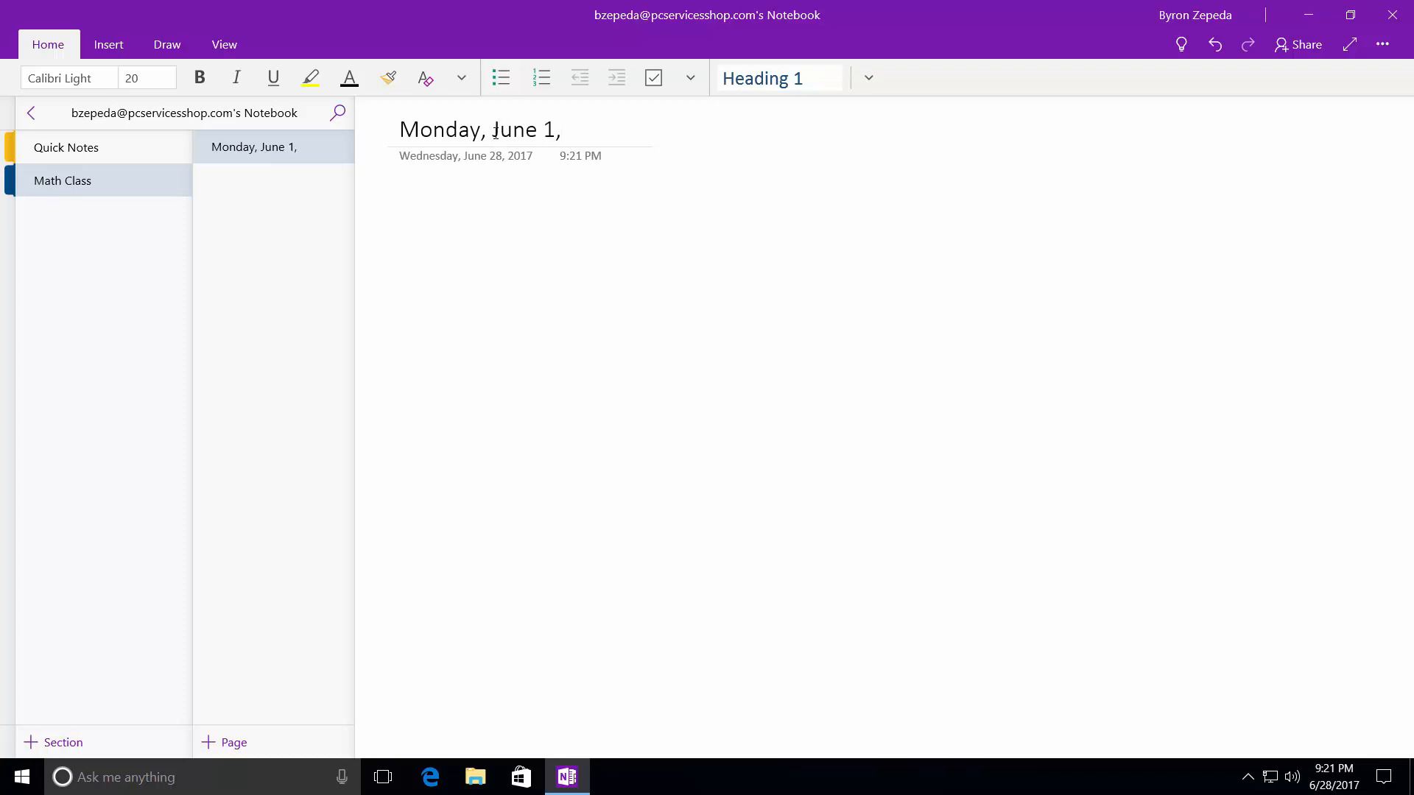
type("2017")
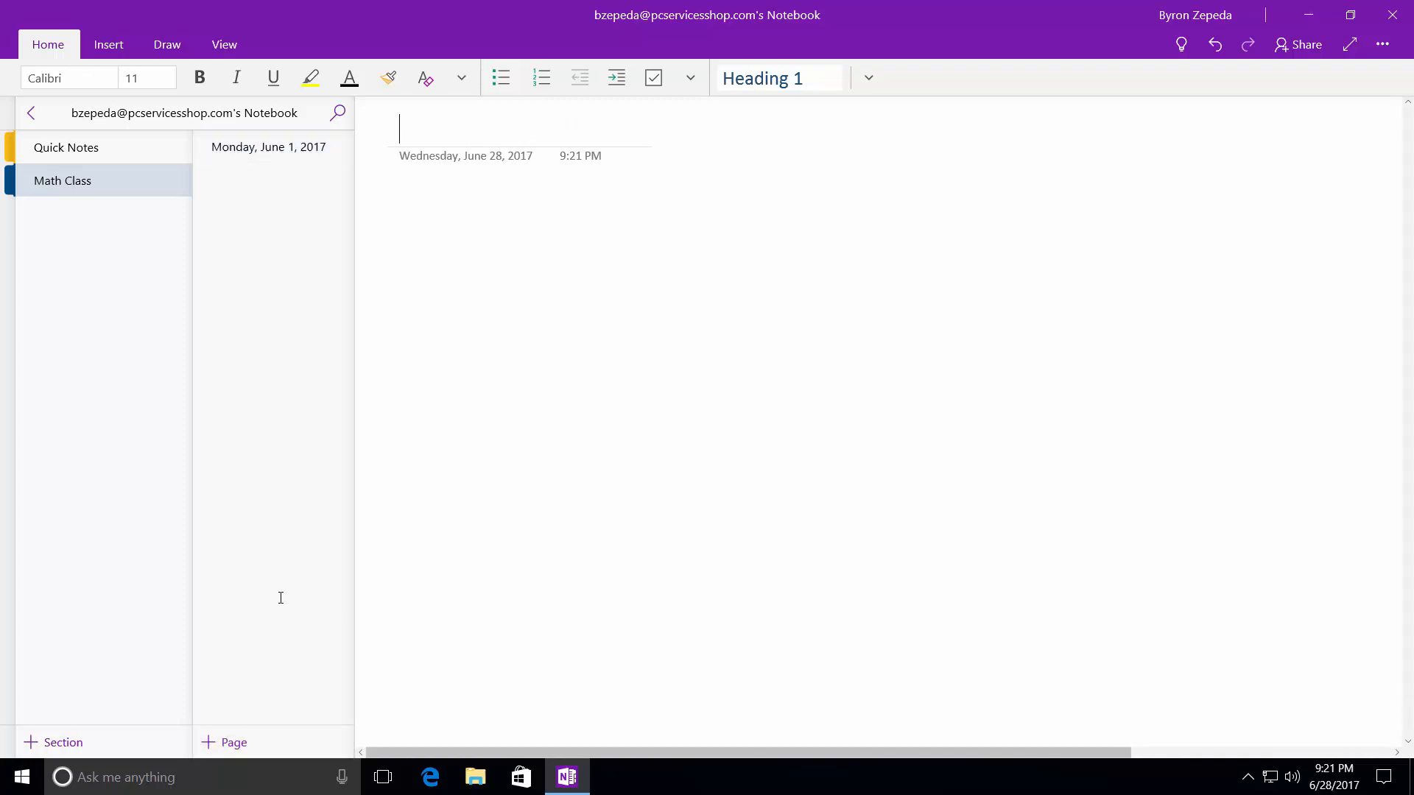
Add a new page titled 'Monday, June 8 2018' and type a note on it.
left_click(233, 742)
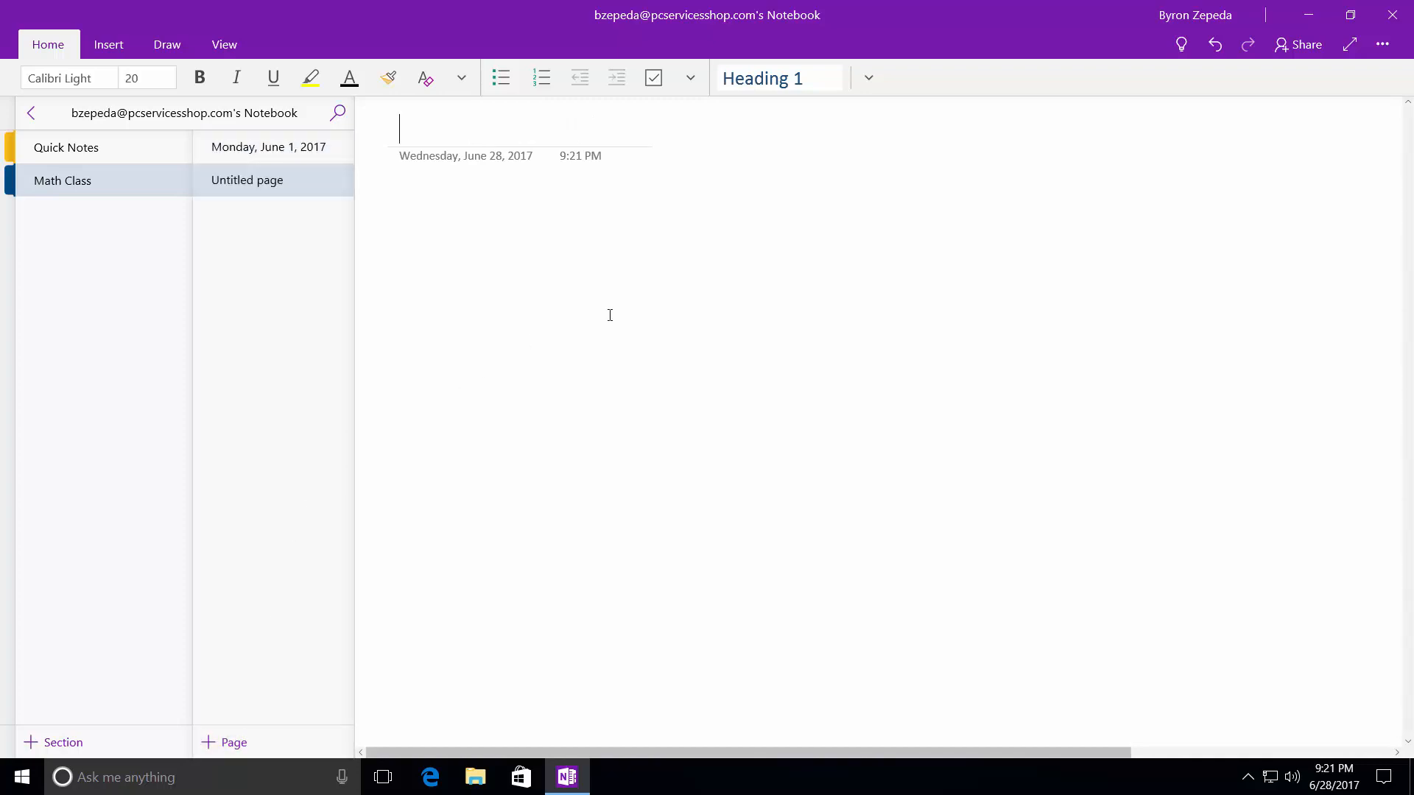
type("Monday, June")
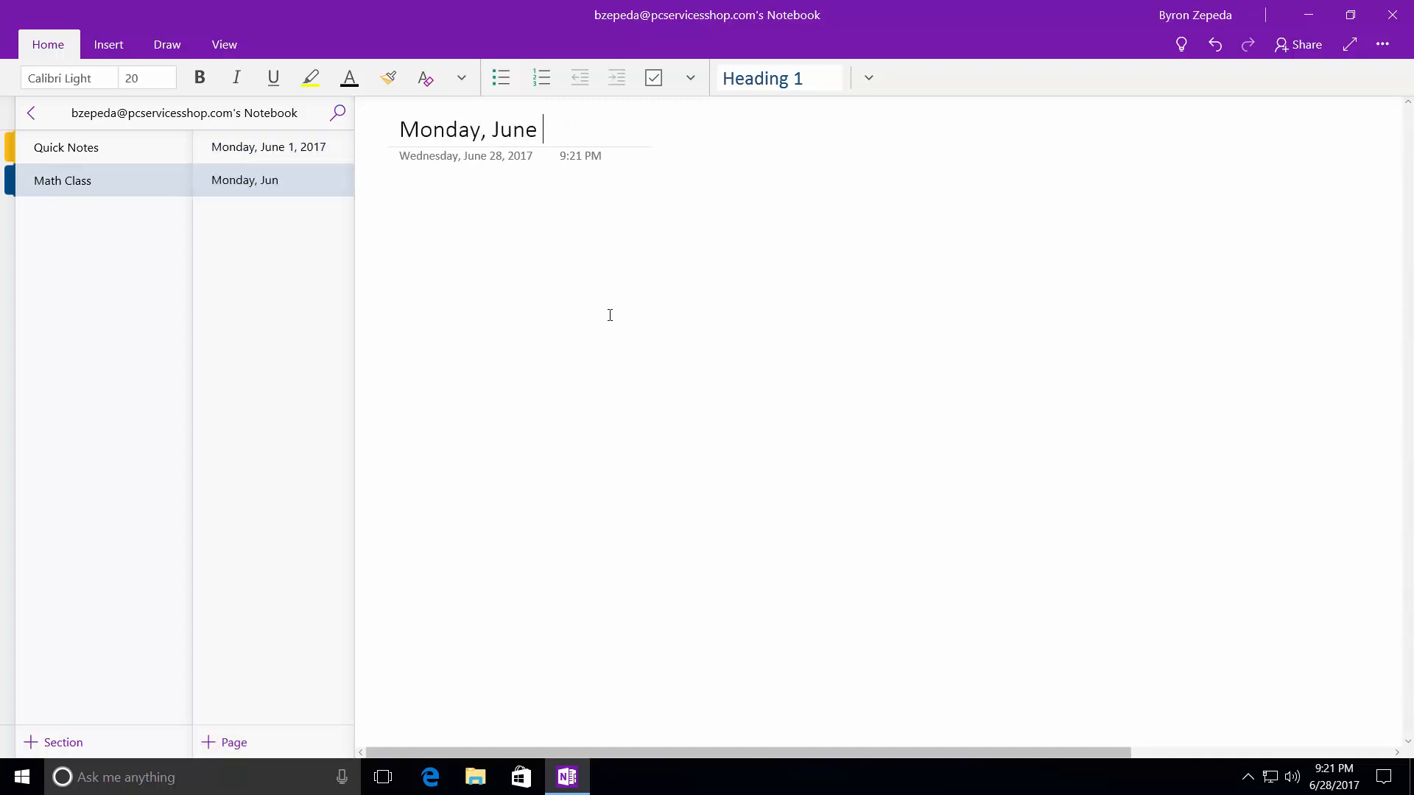
type("8,")
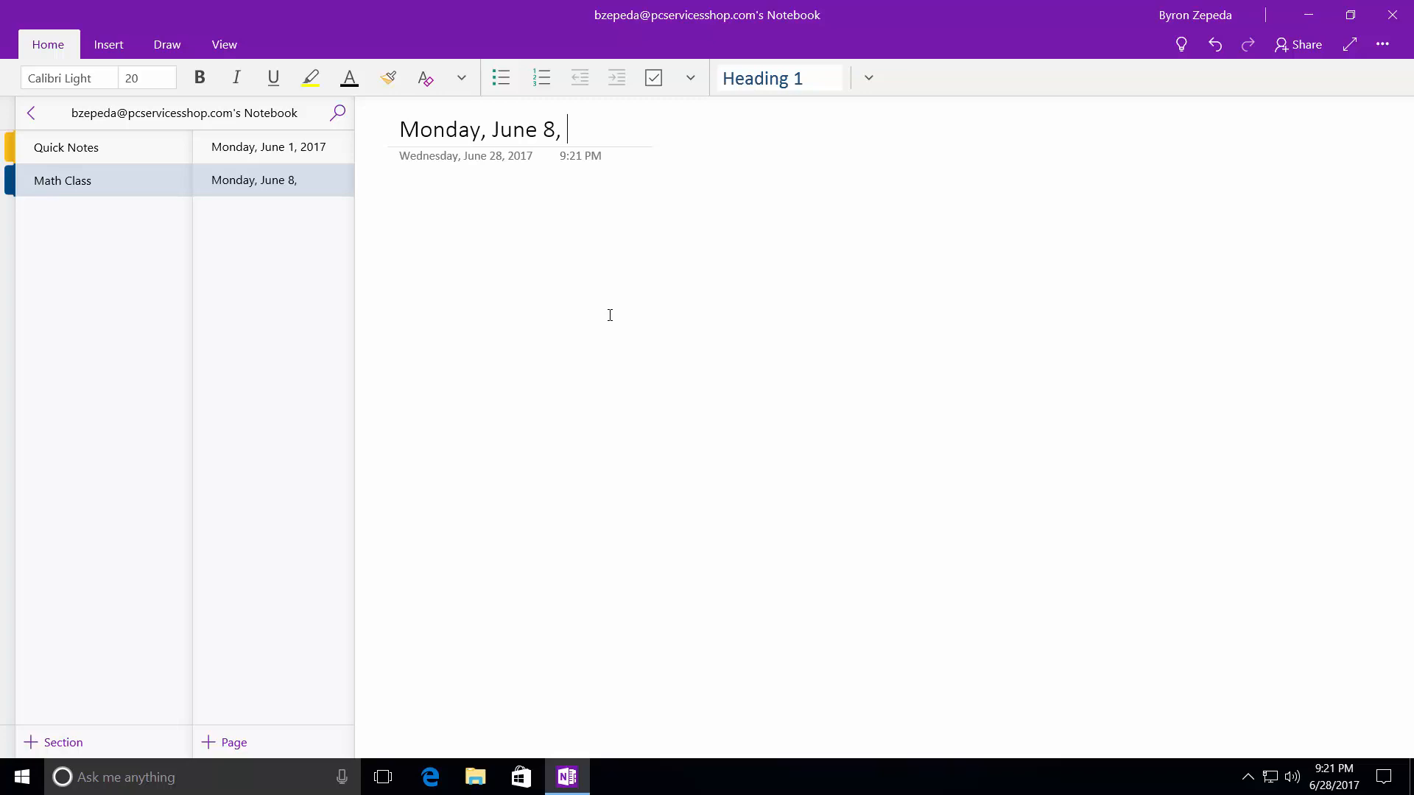
type("2018")
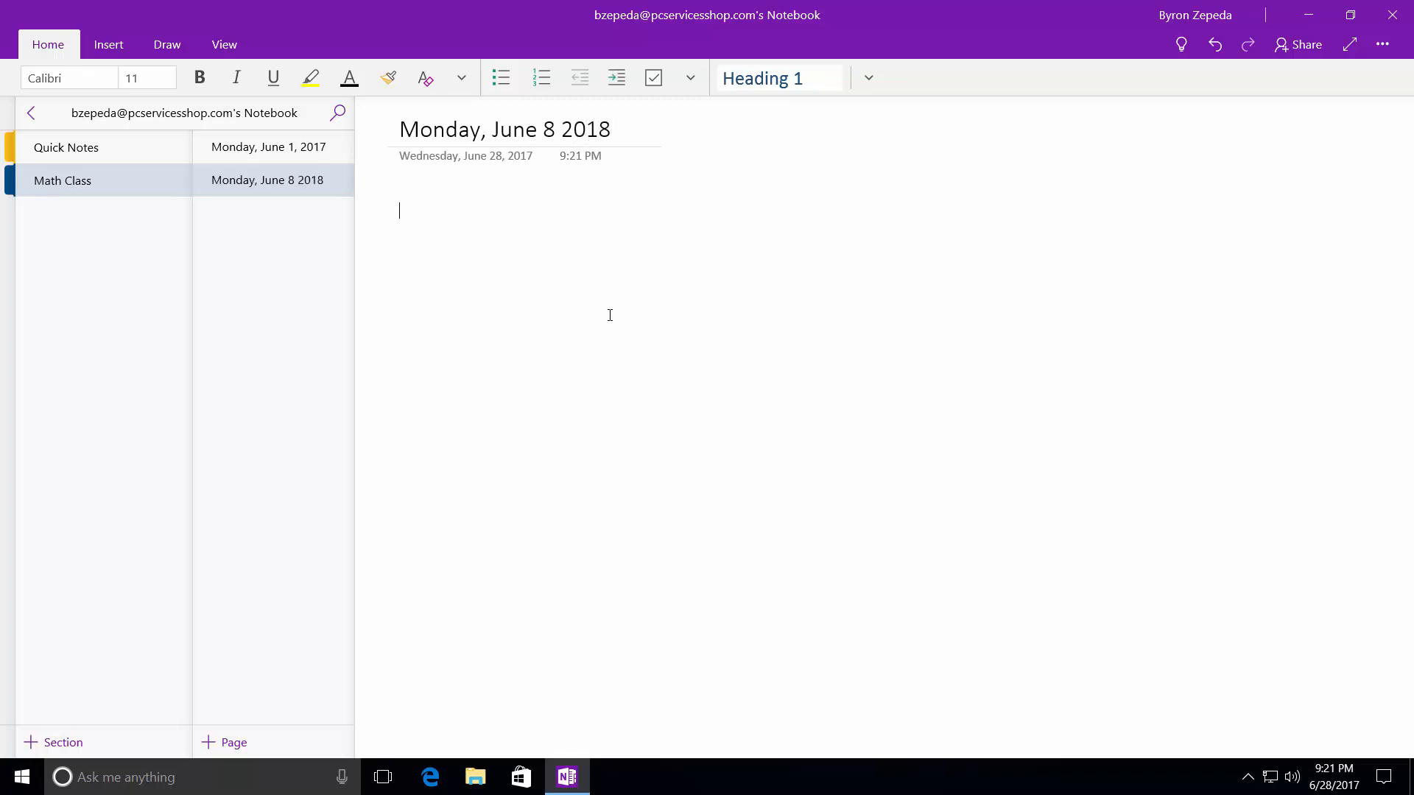
type("djlakfjladjfajdfjal")
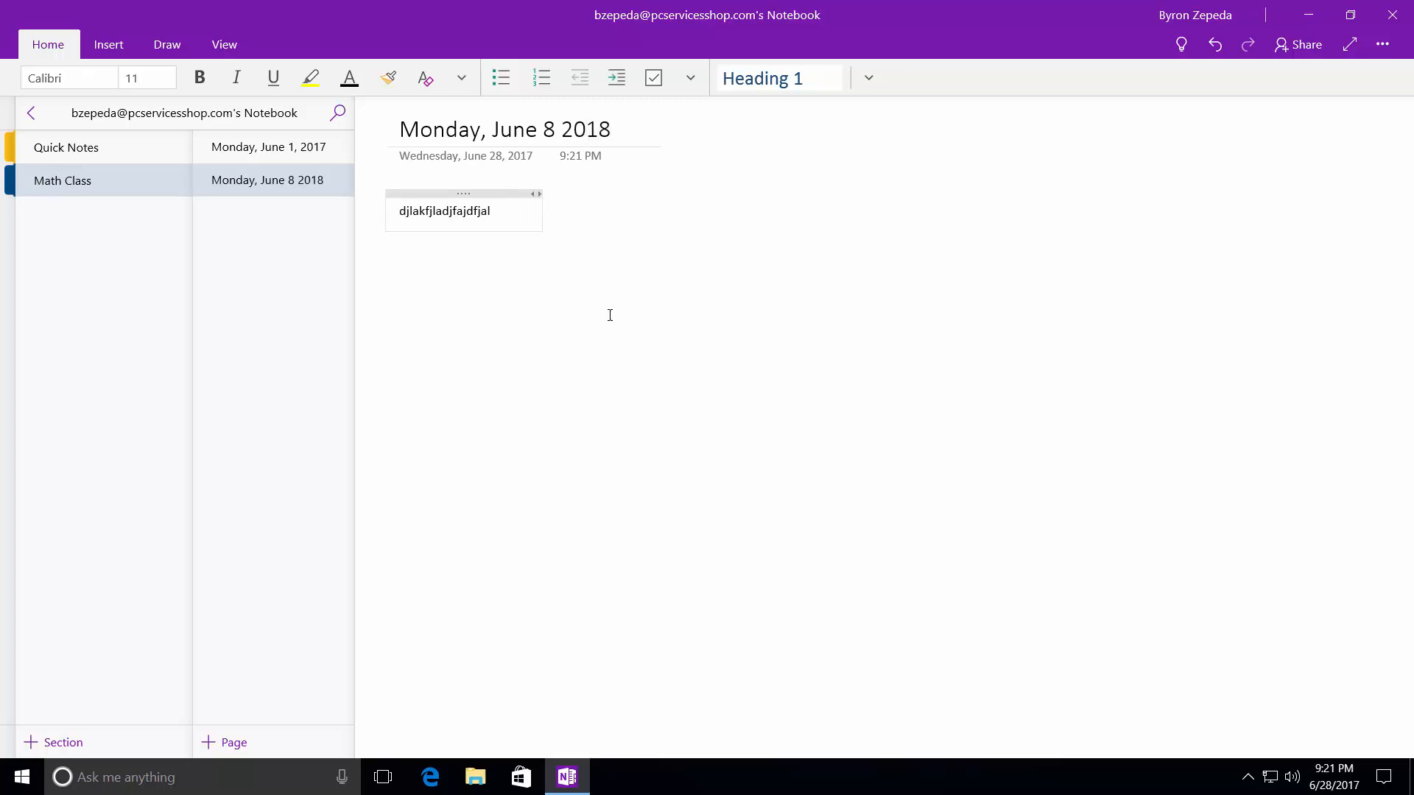